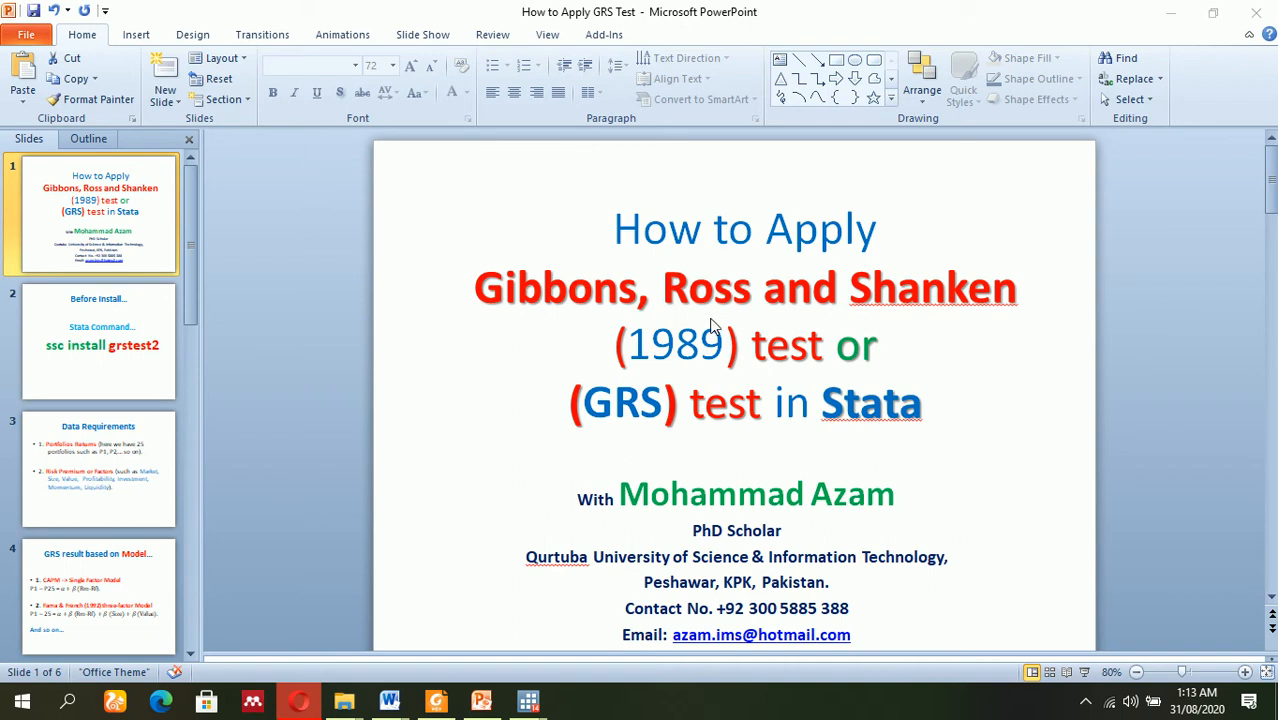
mouse_move(919, 389)
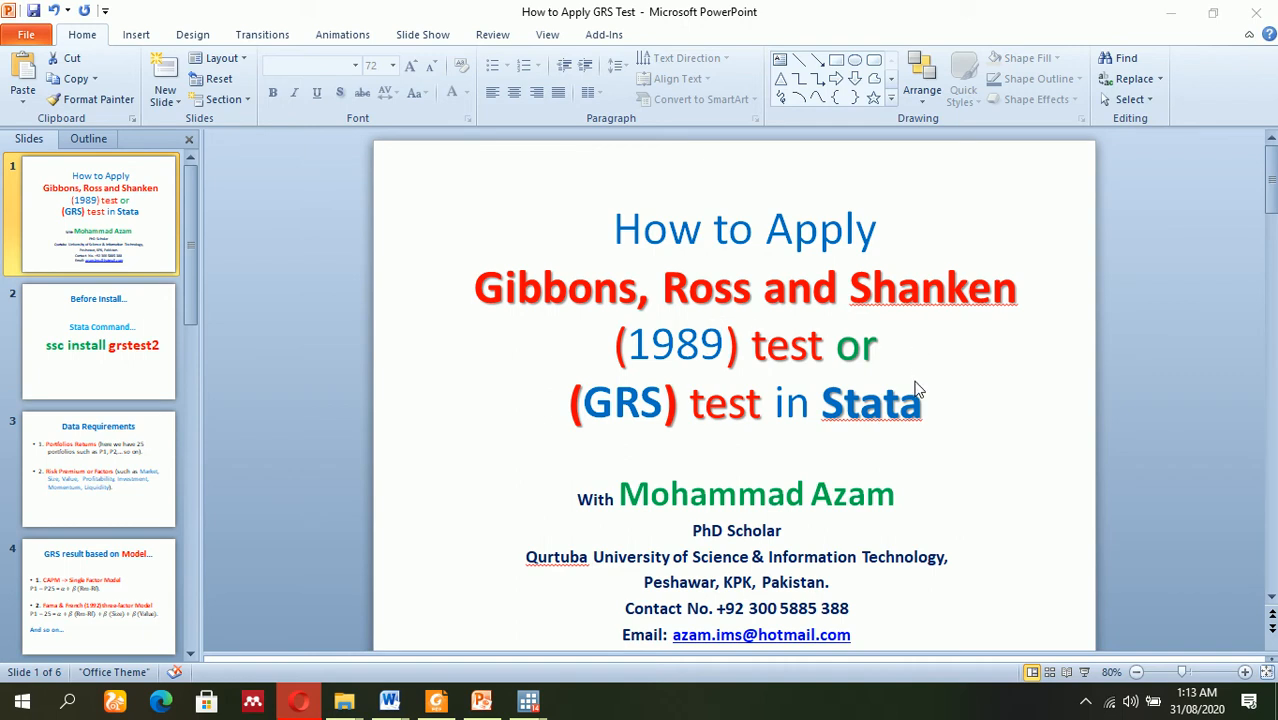
mouse_move(905, 418)
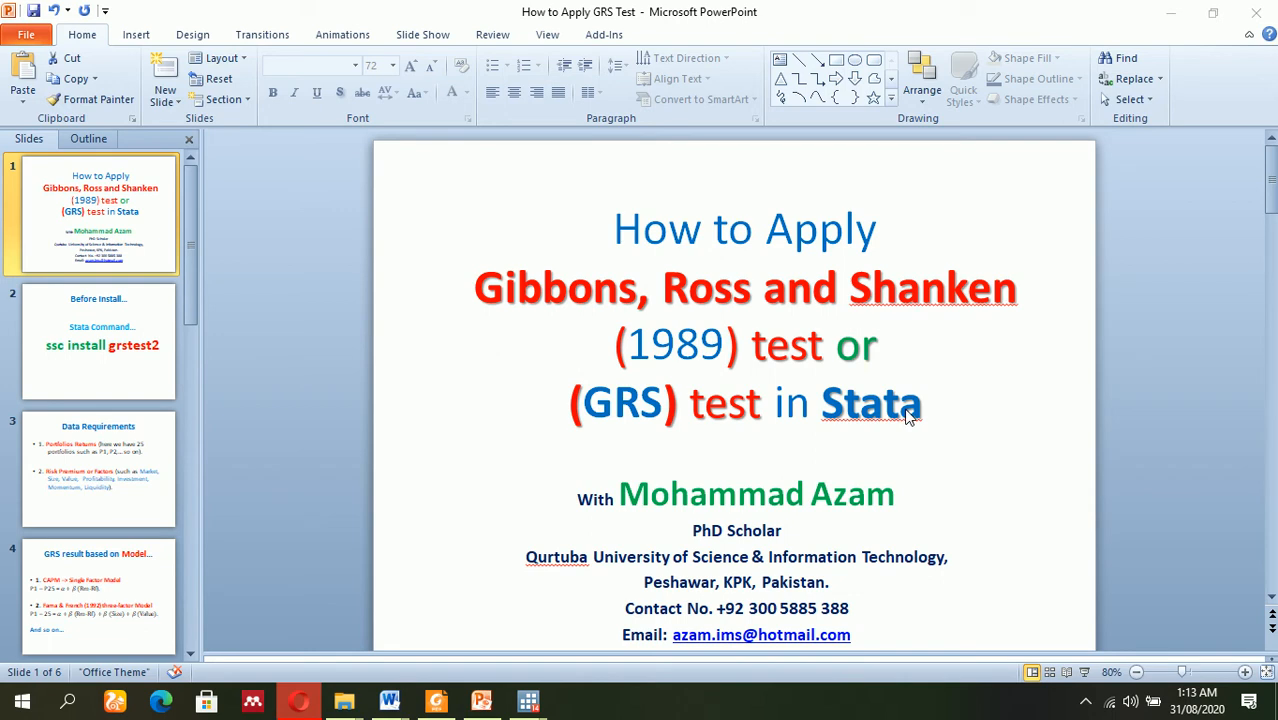
mouse_move(897, 431)
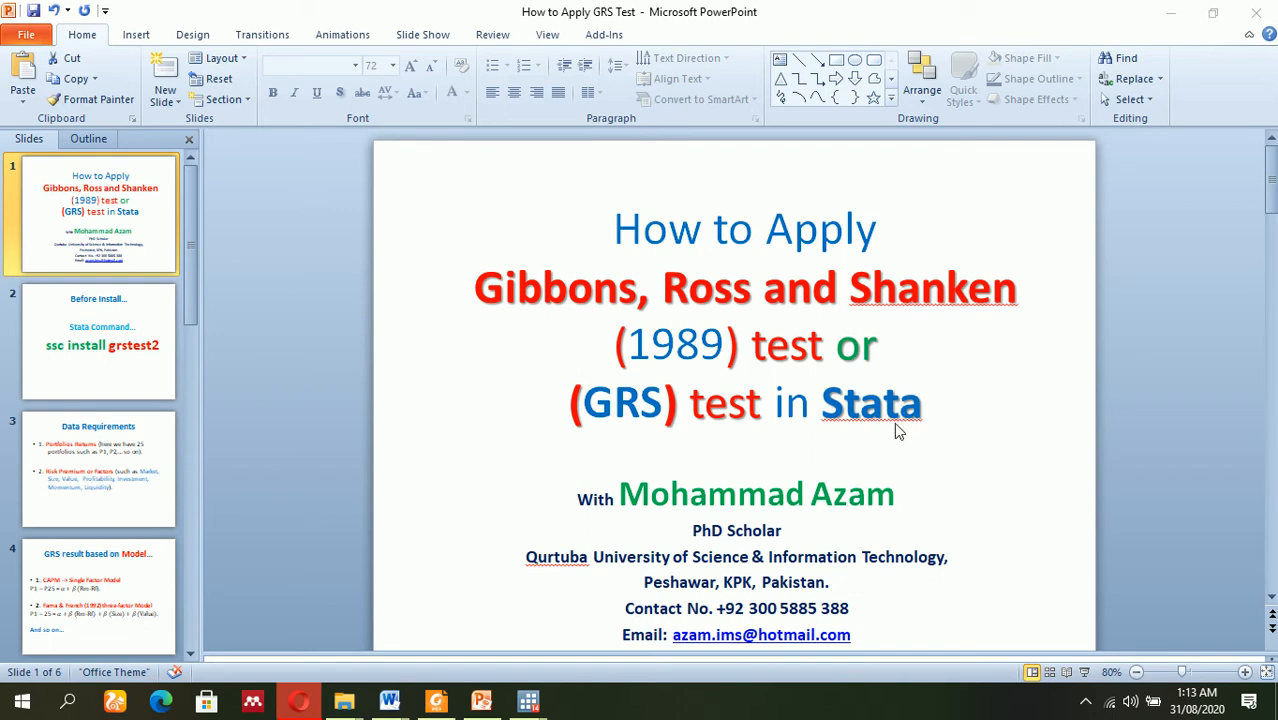
mouse_move(738, 453)
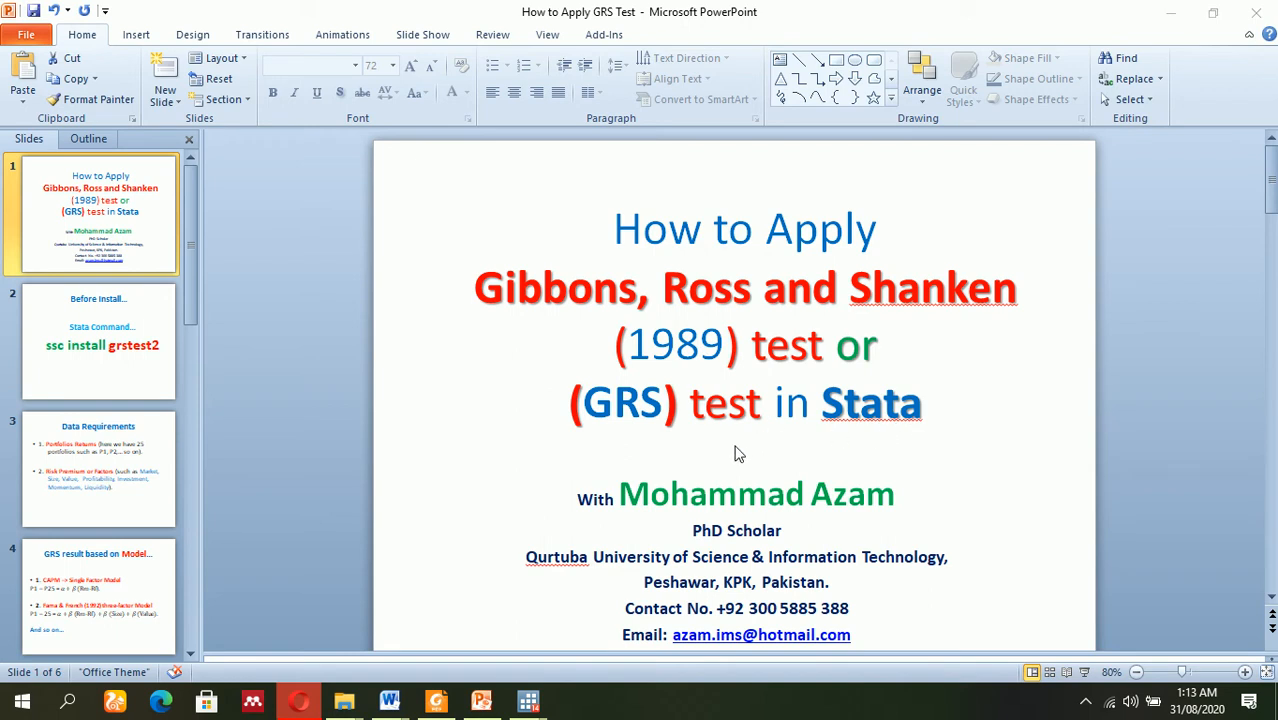
mouse_move(707, 302)
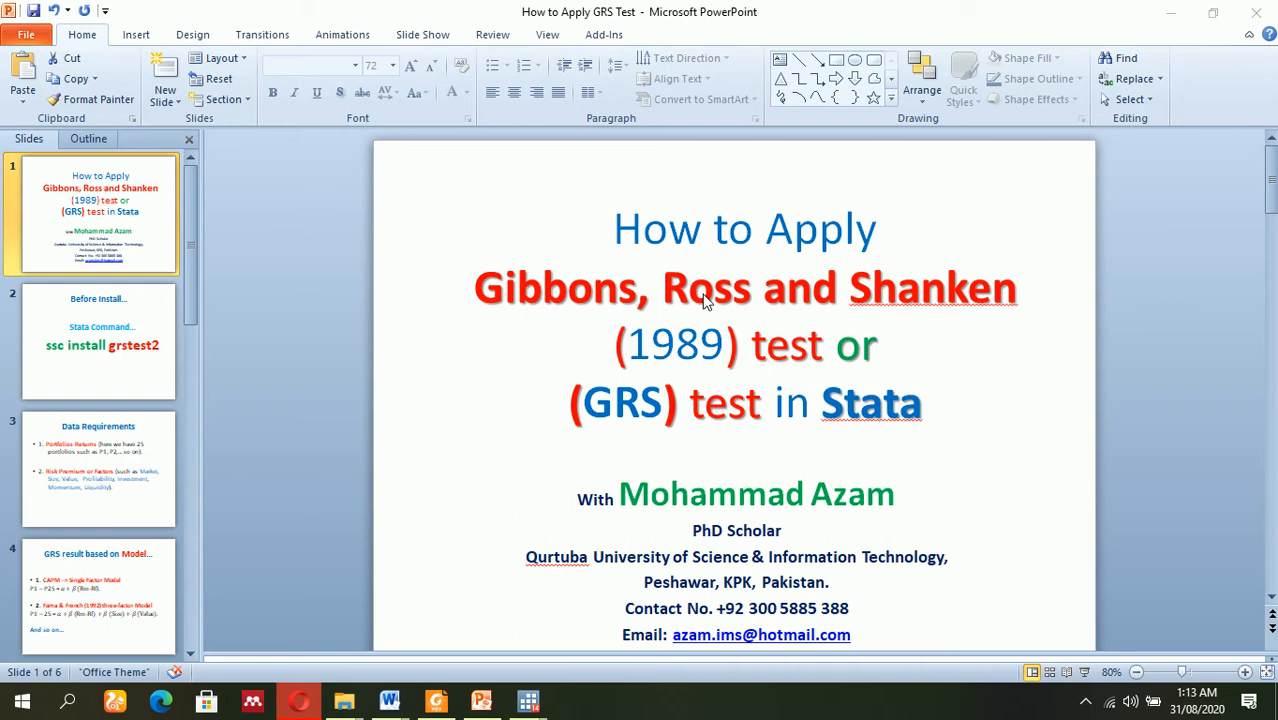
mouse_move(710, 343)
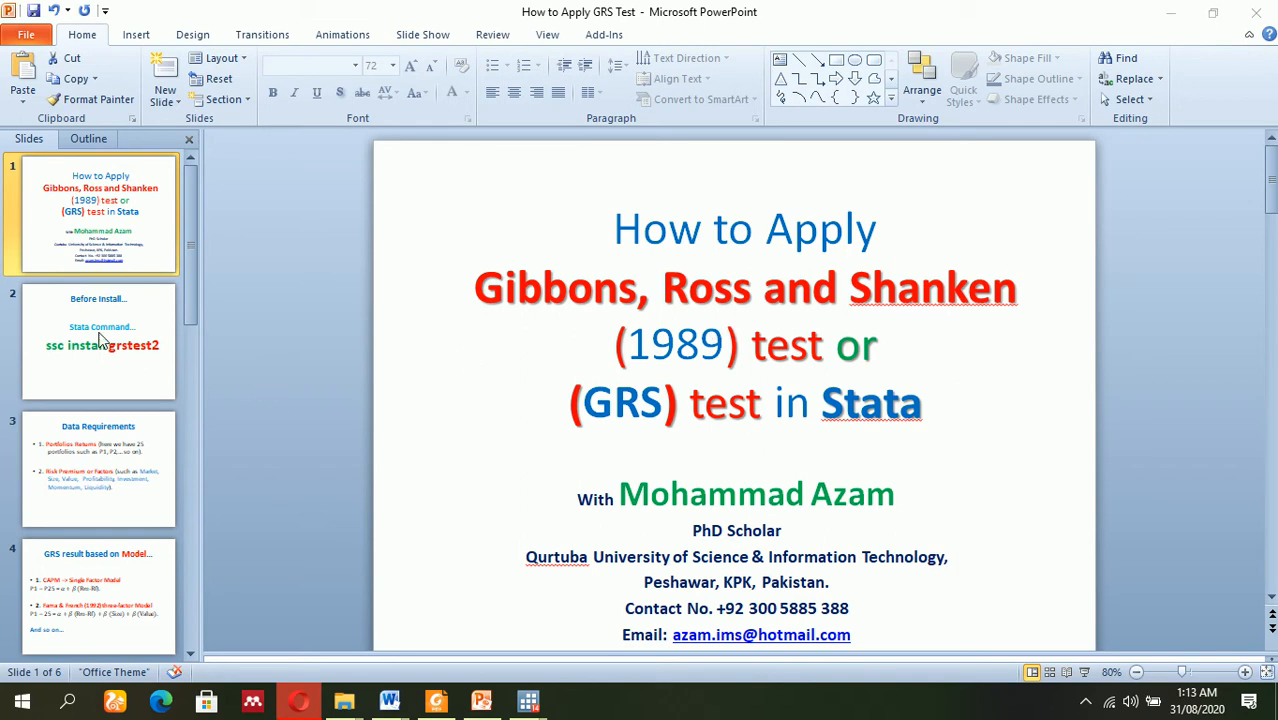
mouse_move(268, 347)
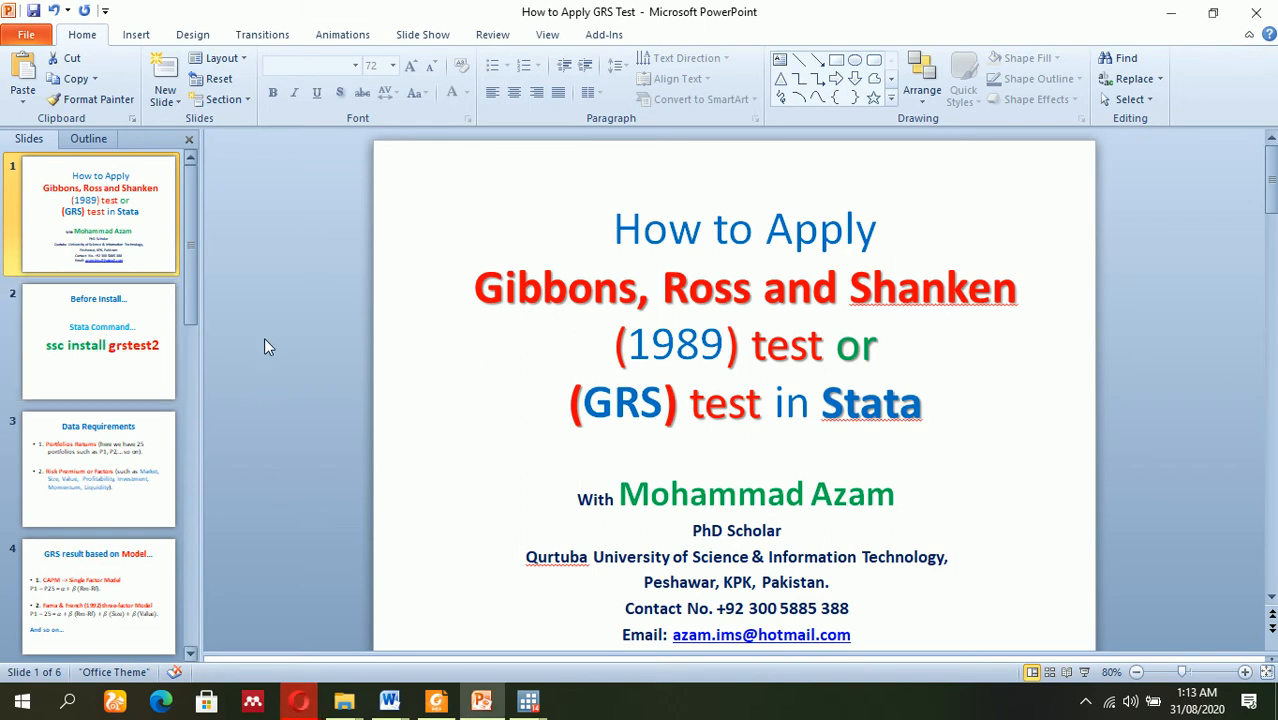
Show slide 2, 'Before Install…', with the 'ssc install grstest2' command.
left_click(98, 340)
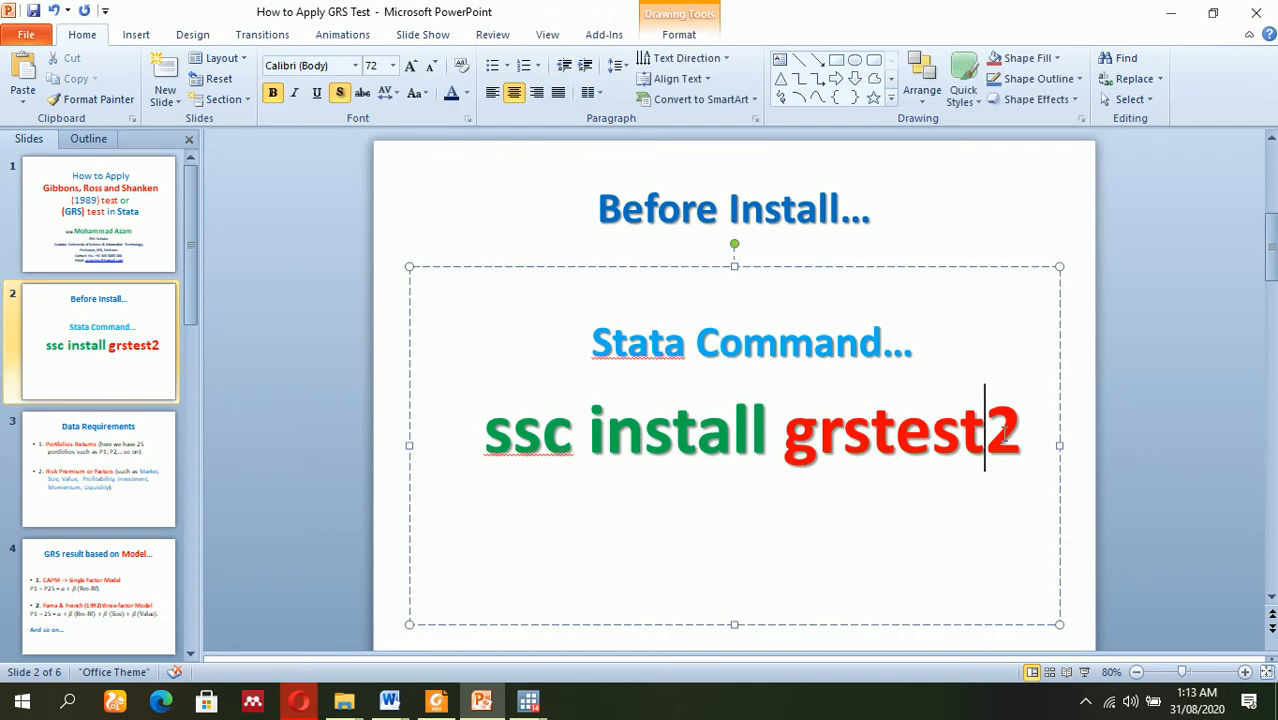
double_click(900, 430)
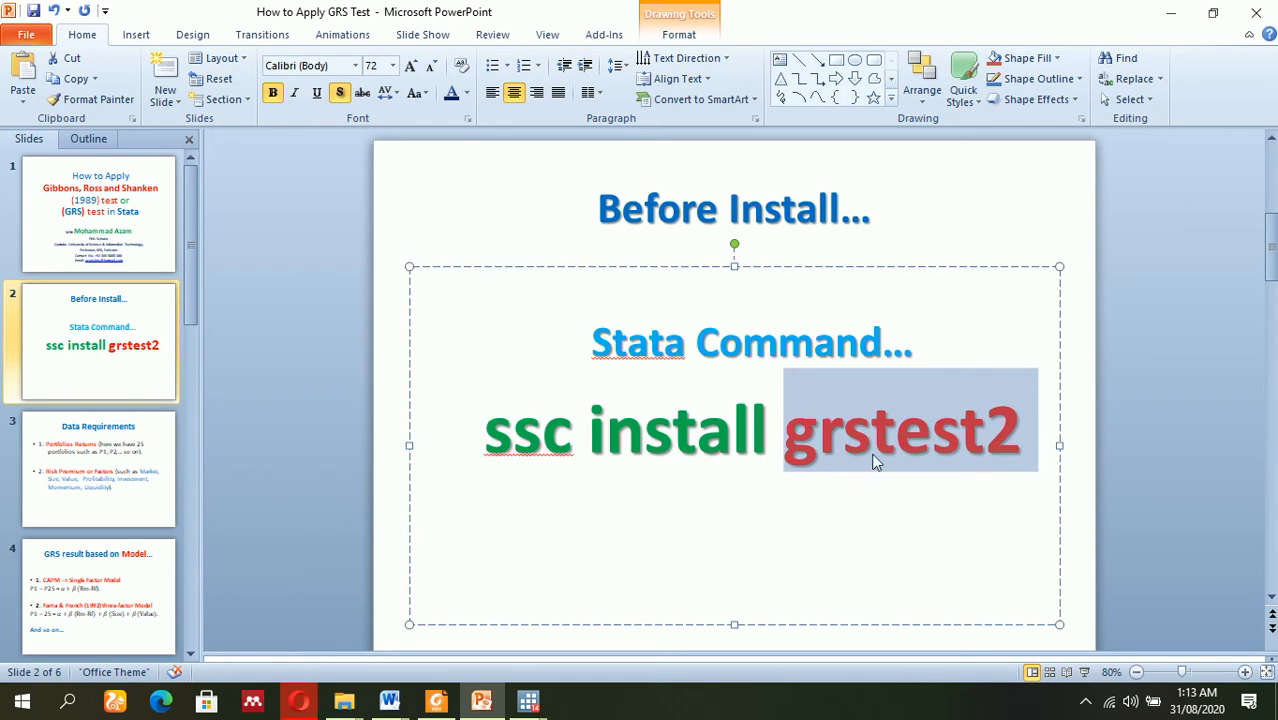
mouse_move(90, 467)
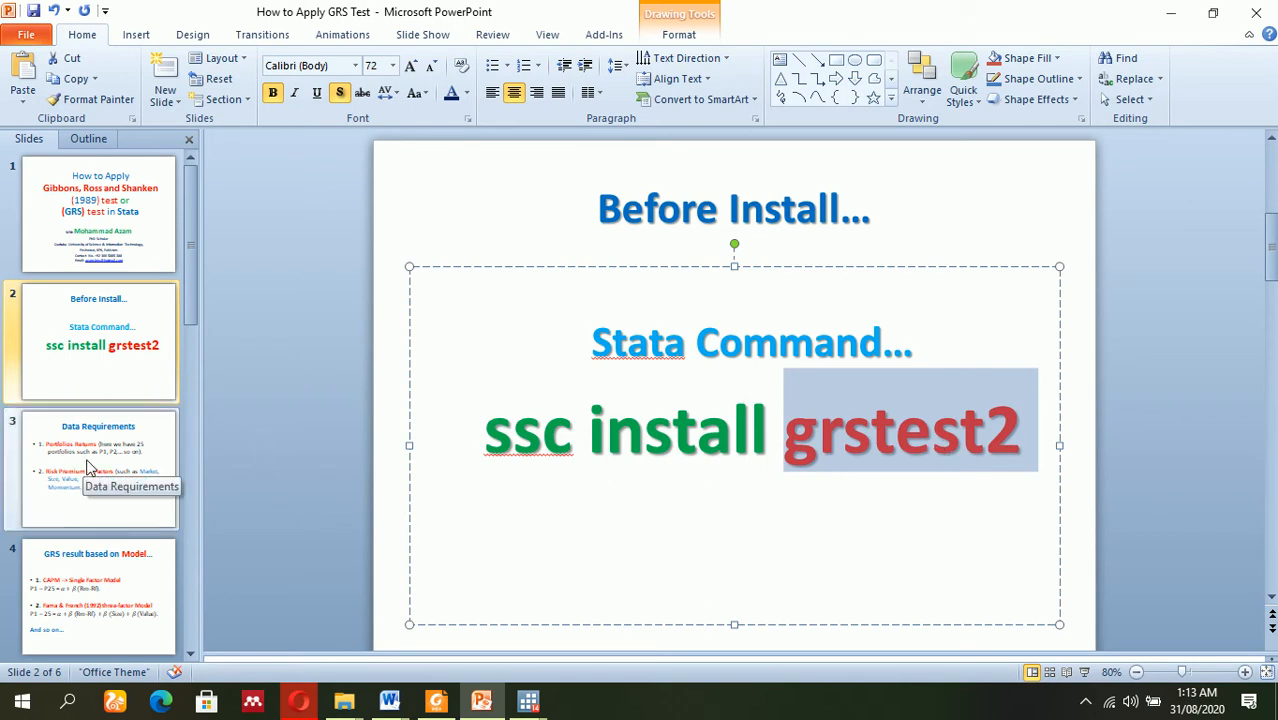
Display the Data Requirements slide and click into its bullet text box.
left_click(98, 468)
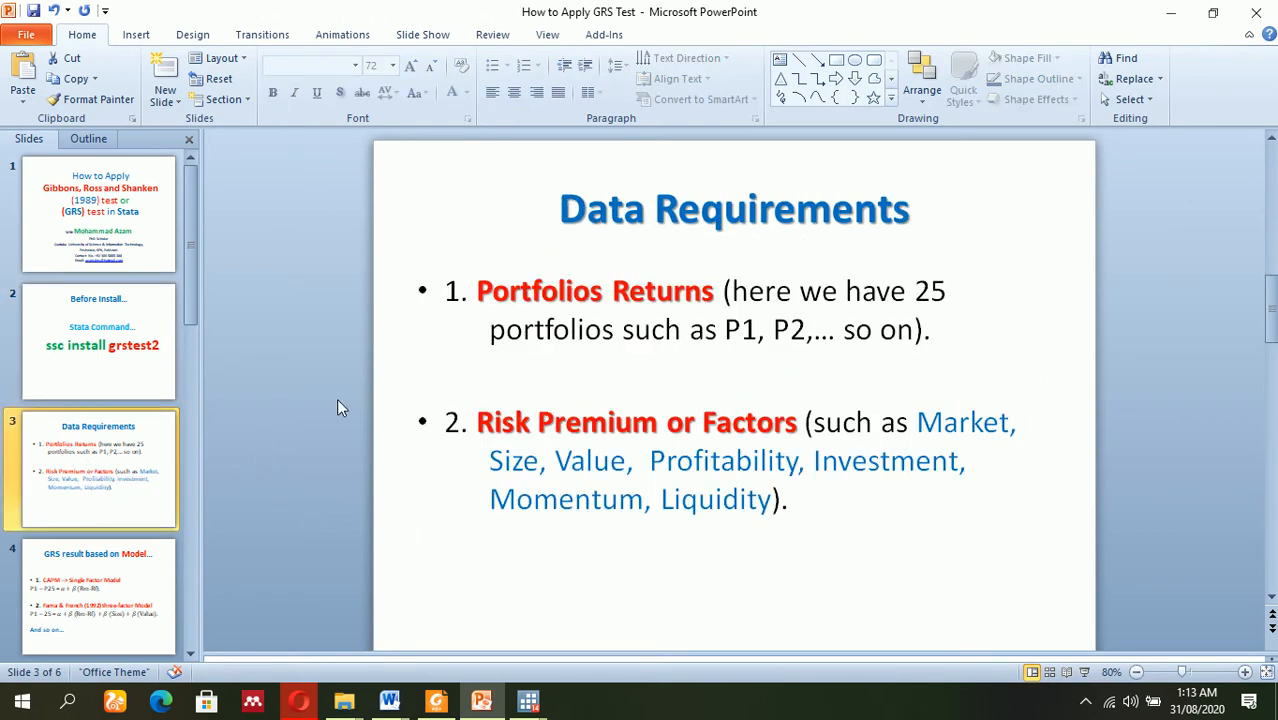
mouse_move(648, 280)
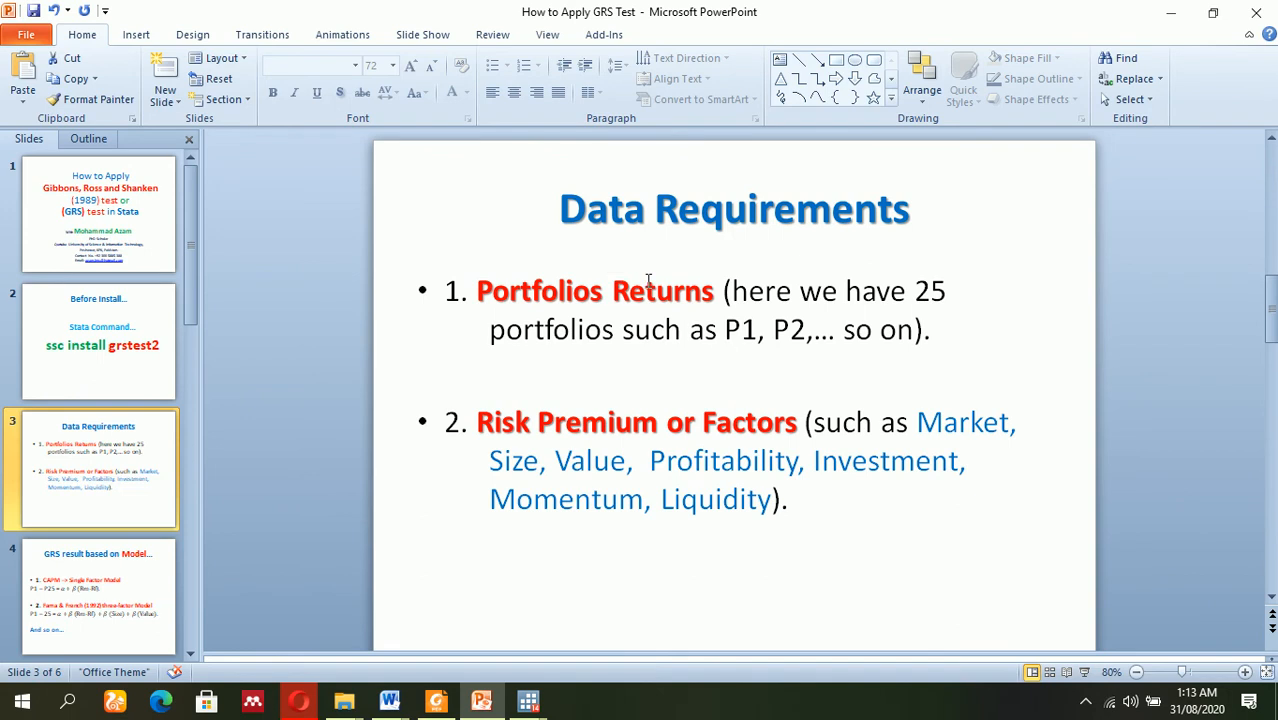
mouse_move(535, 310)
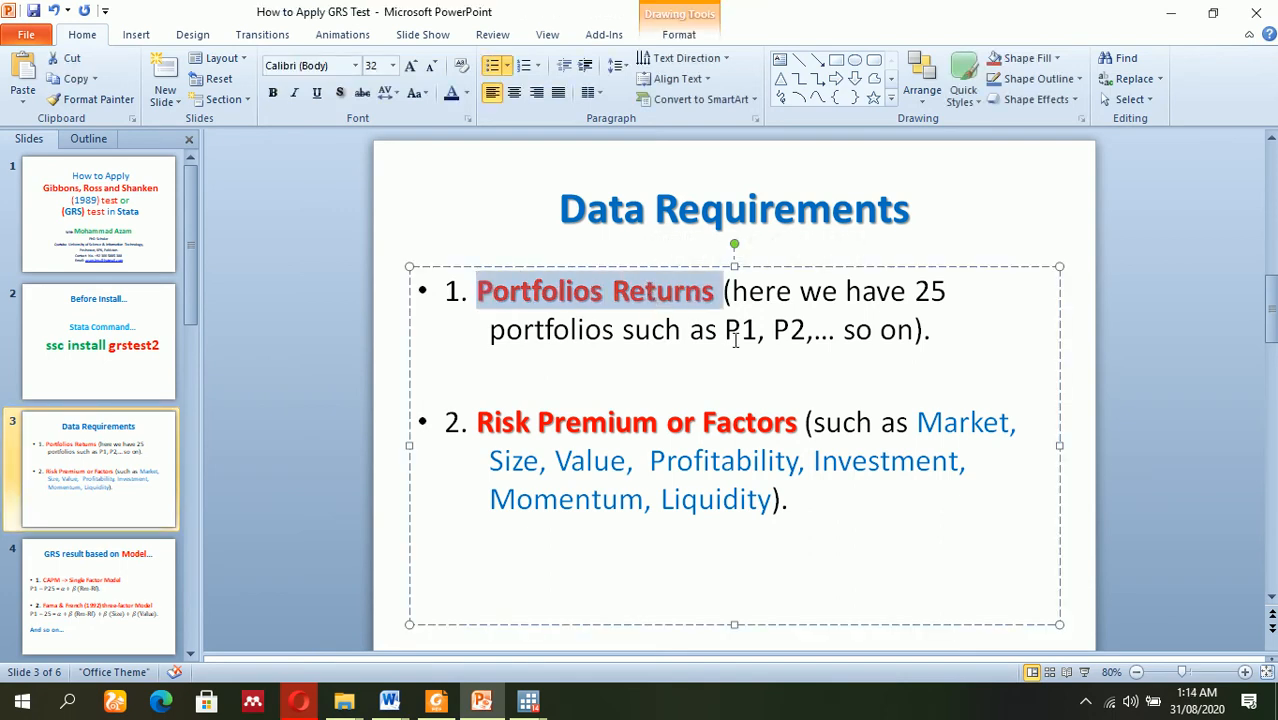
left_click(913, 291)
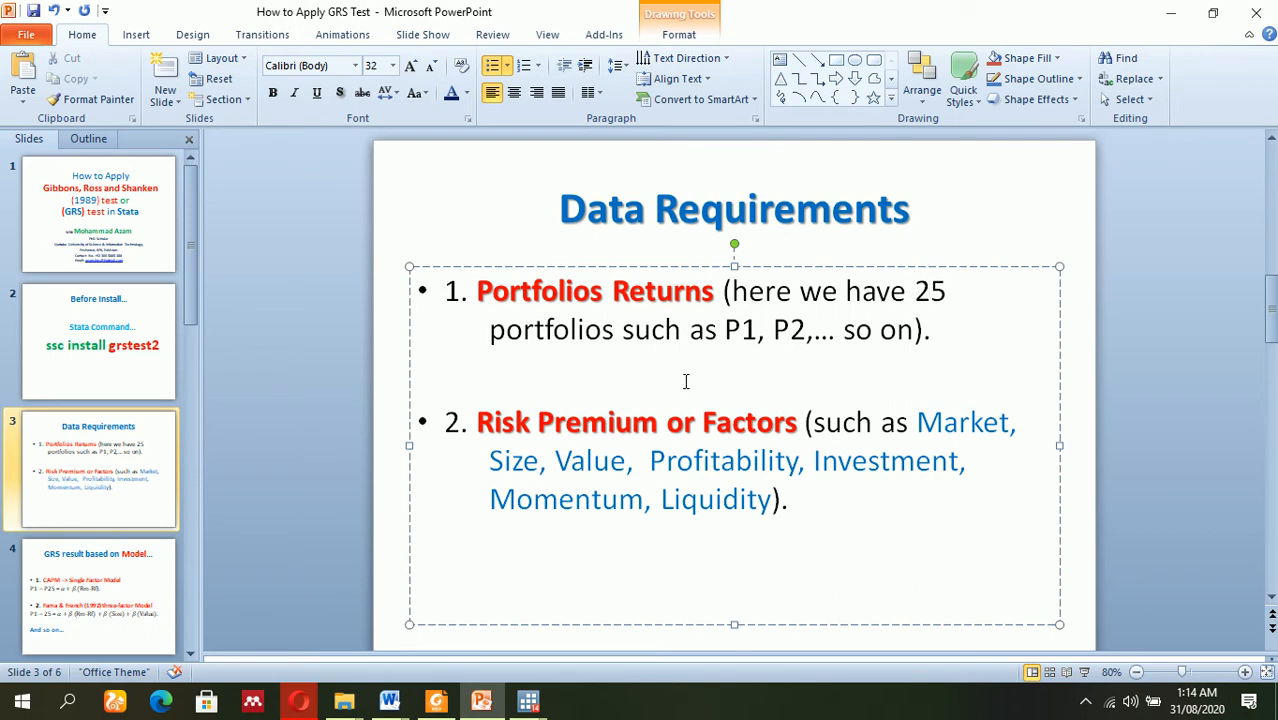
left_click(912, 291)
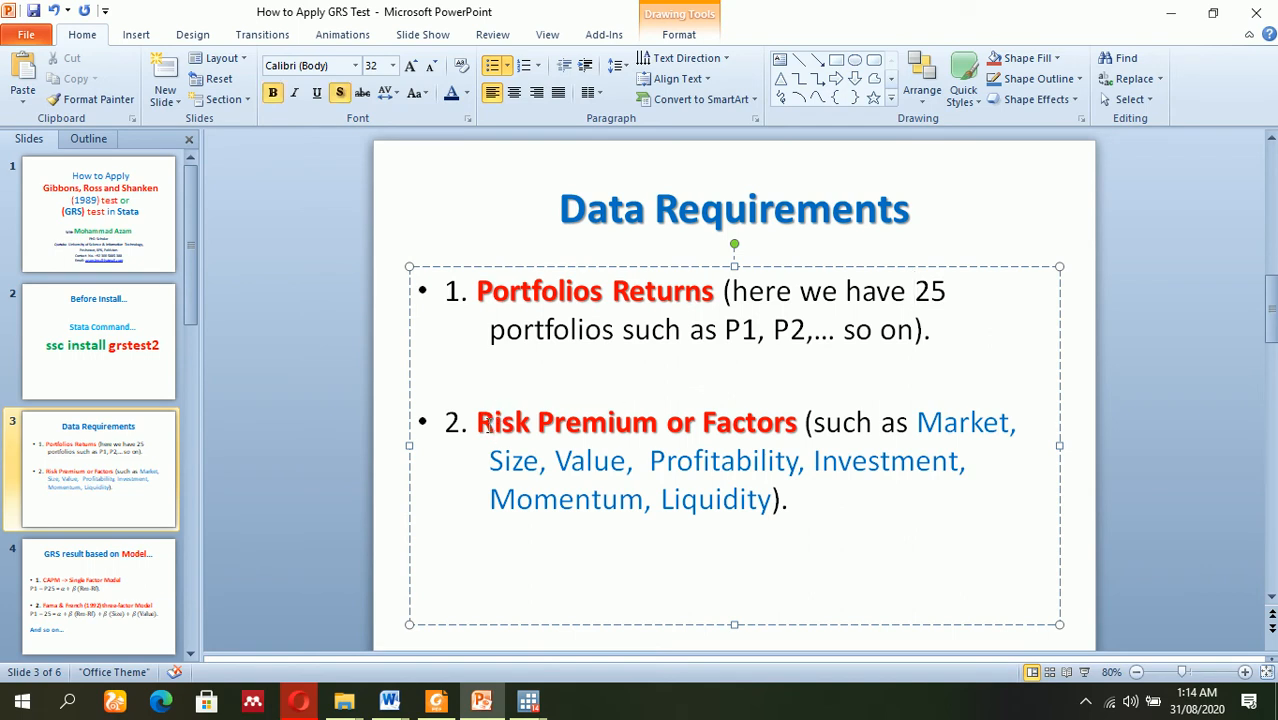
mouse_move(970, 422)
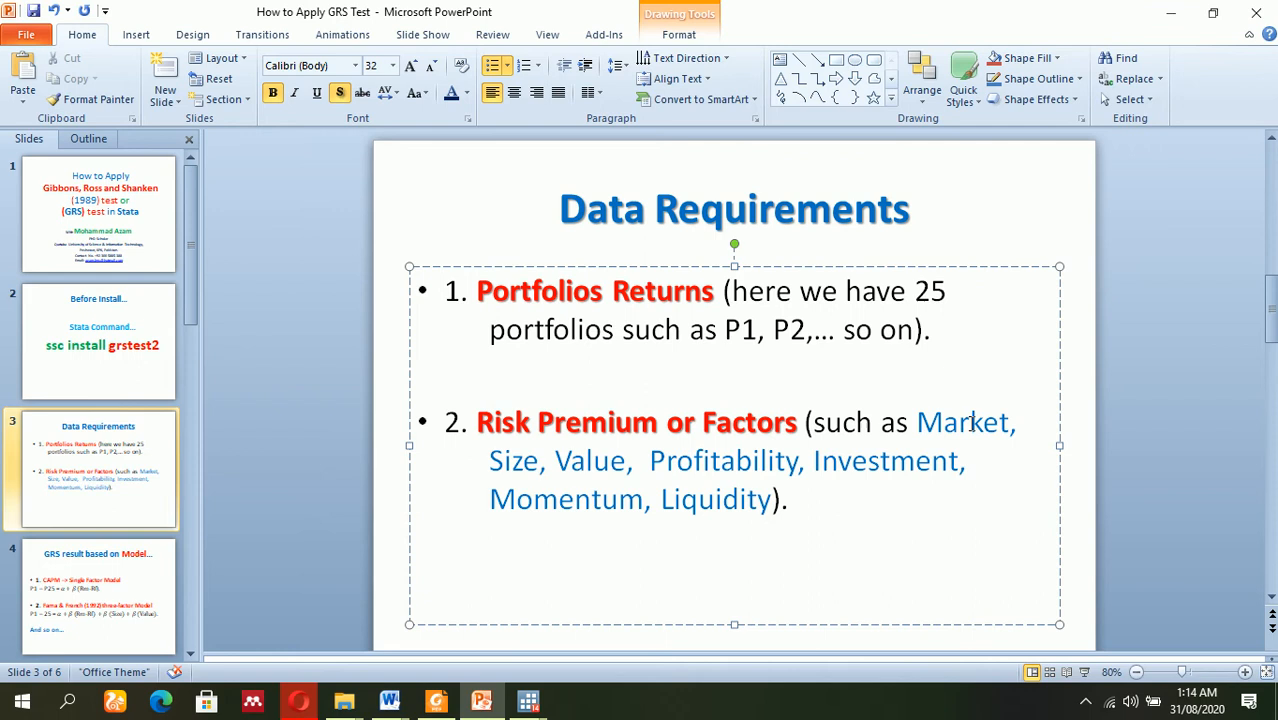
left_click(570, 461)
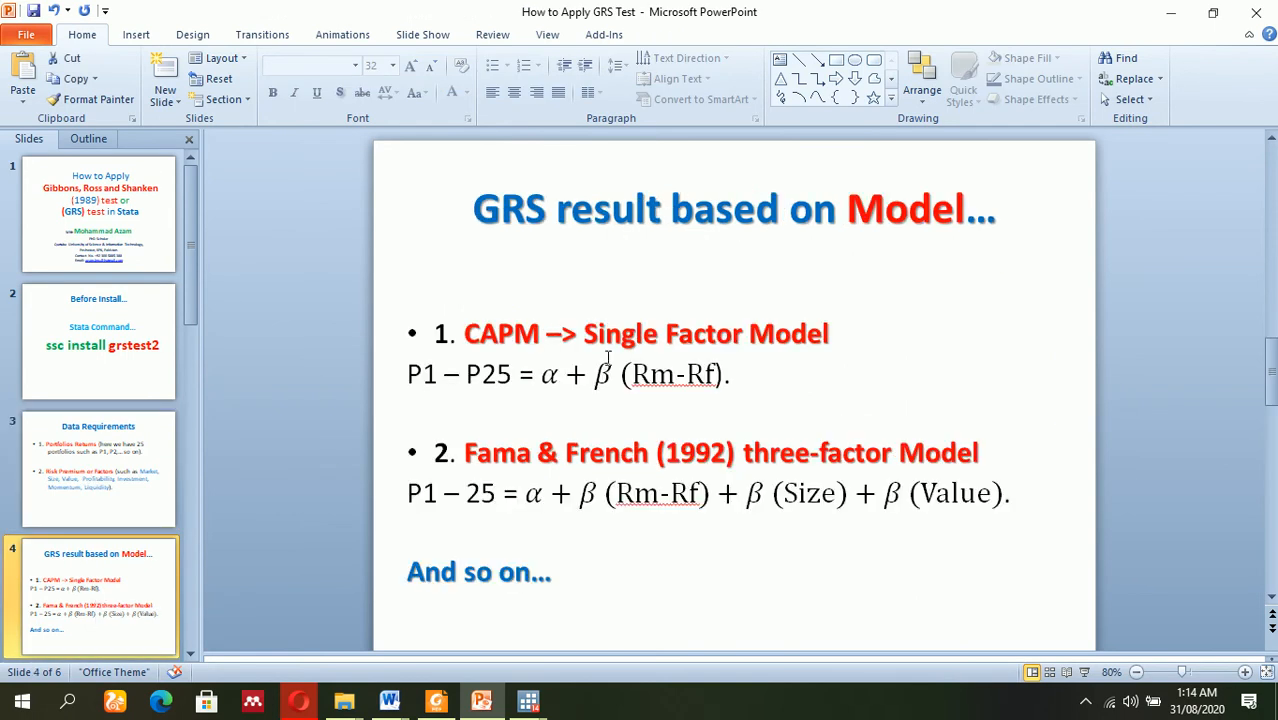
mouse_move(617, 272)
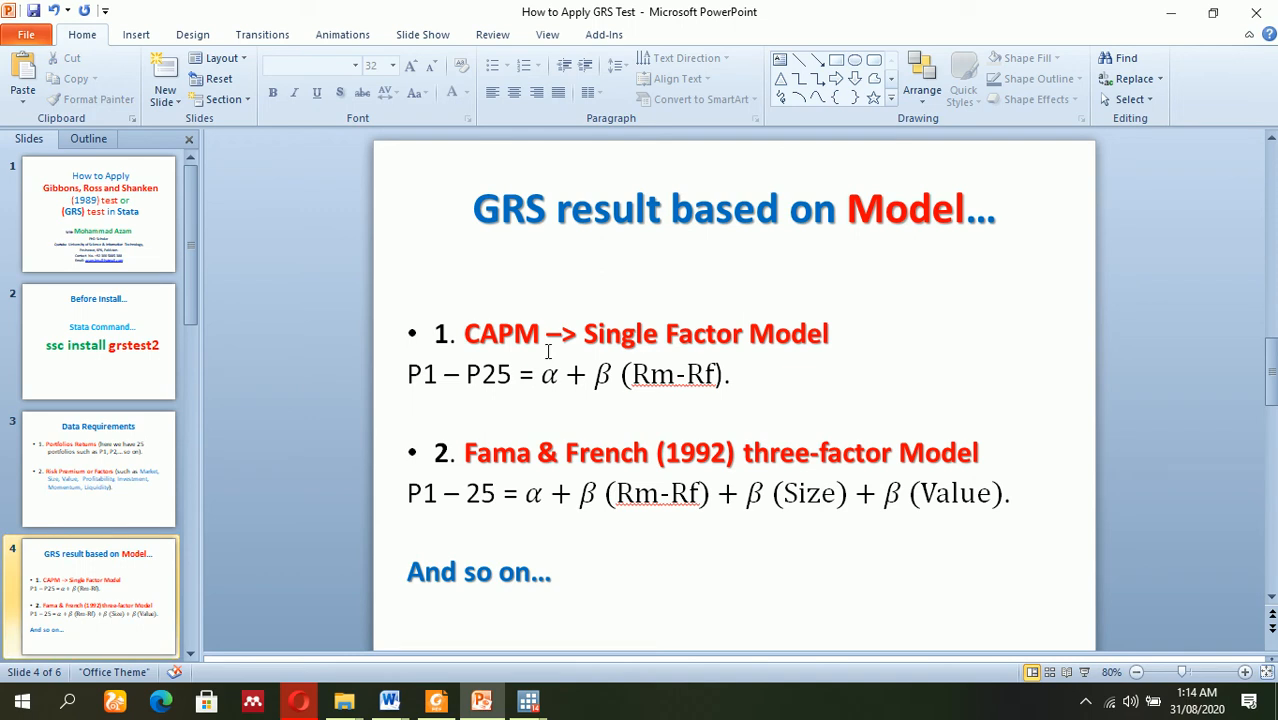
mouse_move(478, 347)
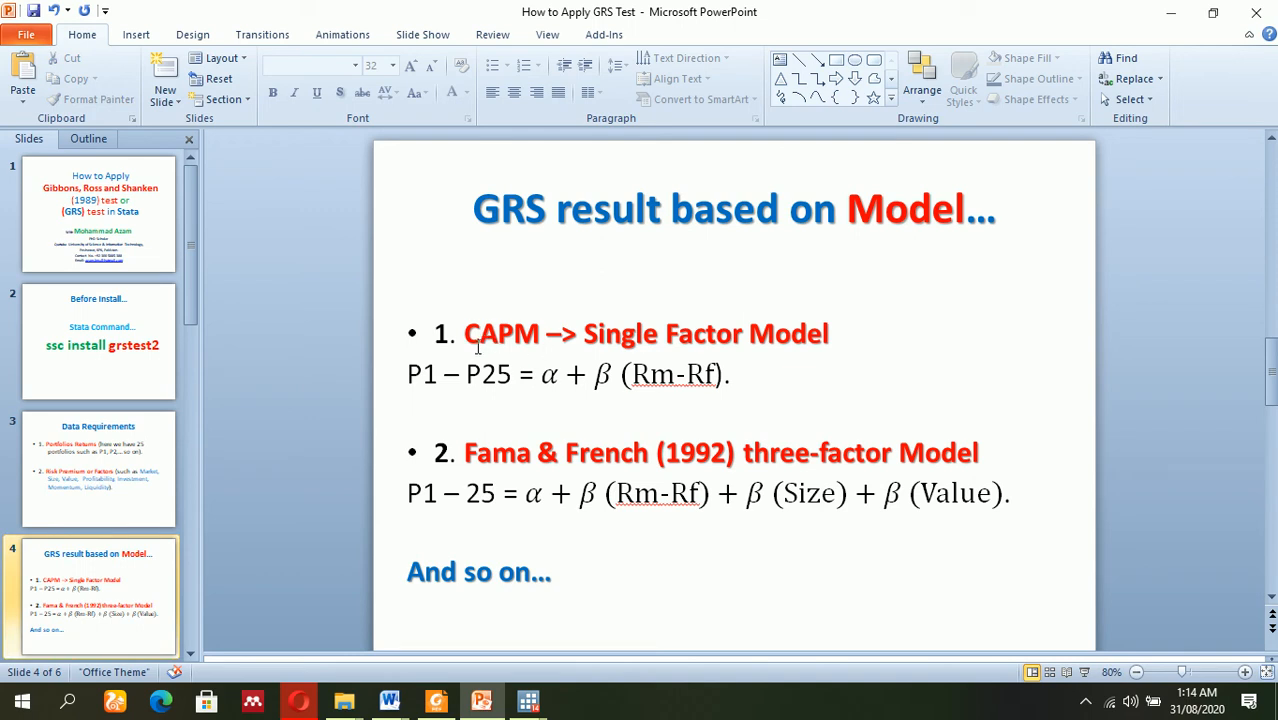
mouse_move(688, 372)
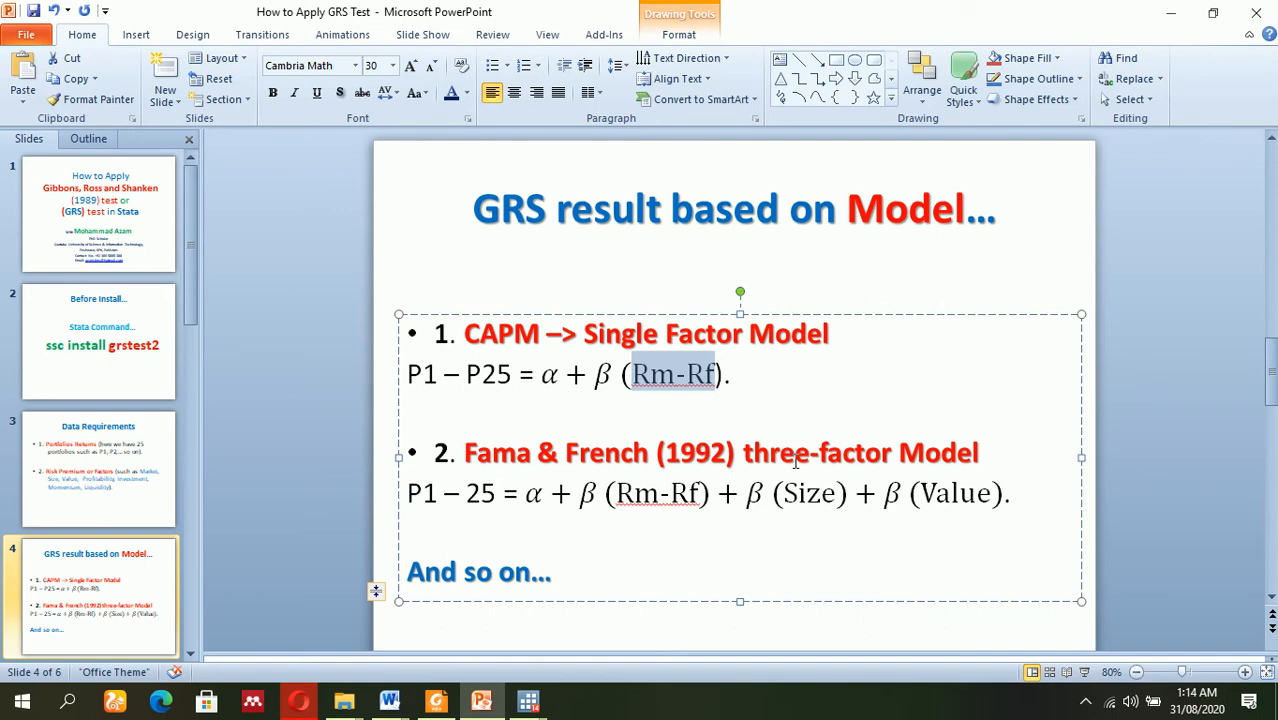
mouse_move(640, 498)
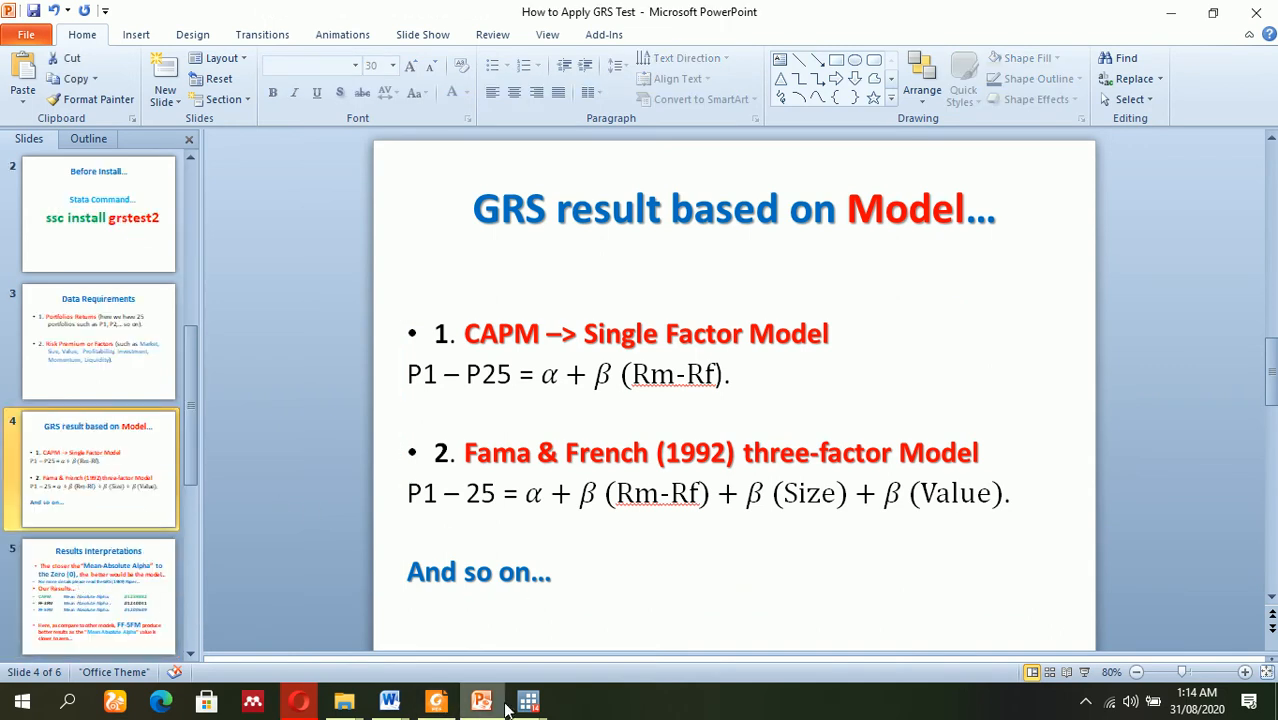
mouse_move(528, 700)
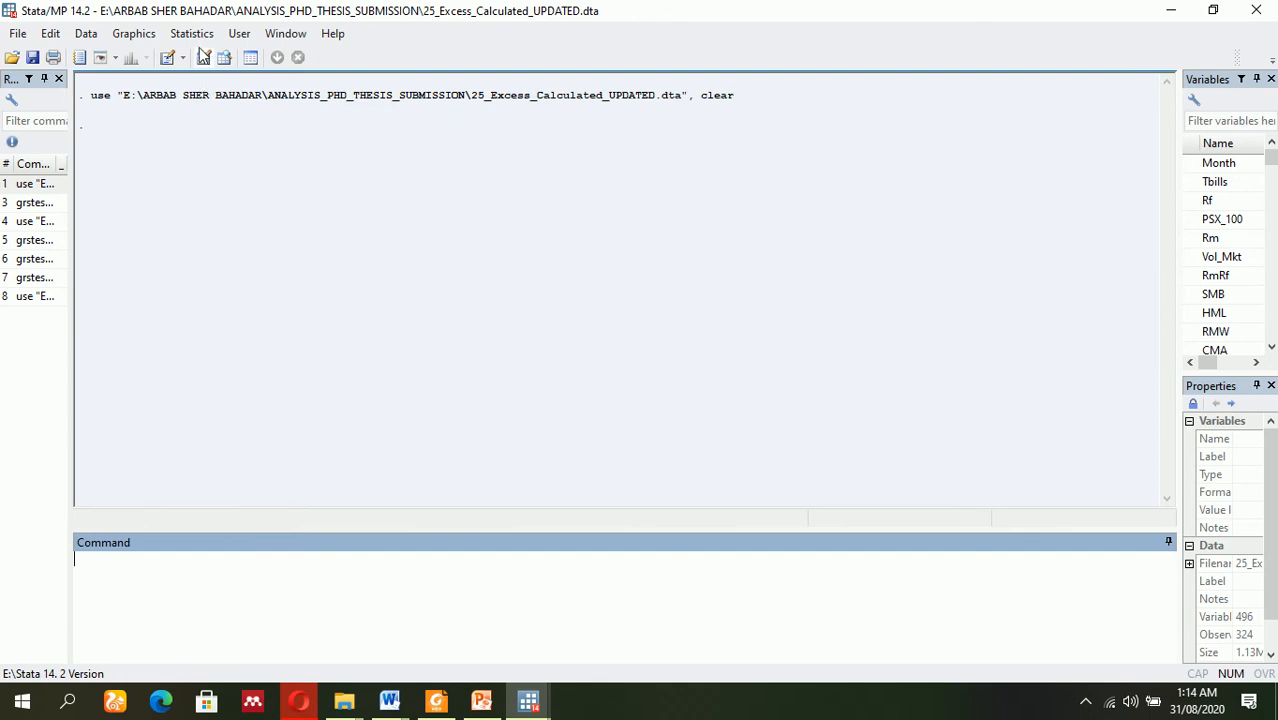
Open the Data Editor to view the Month, Rf, Rm, RmRf, SMB and HML columns.
left_click(250, 57)
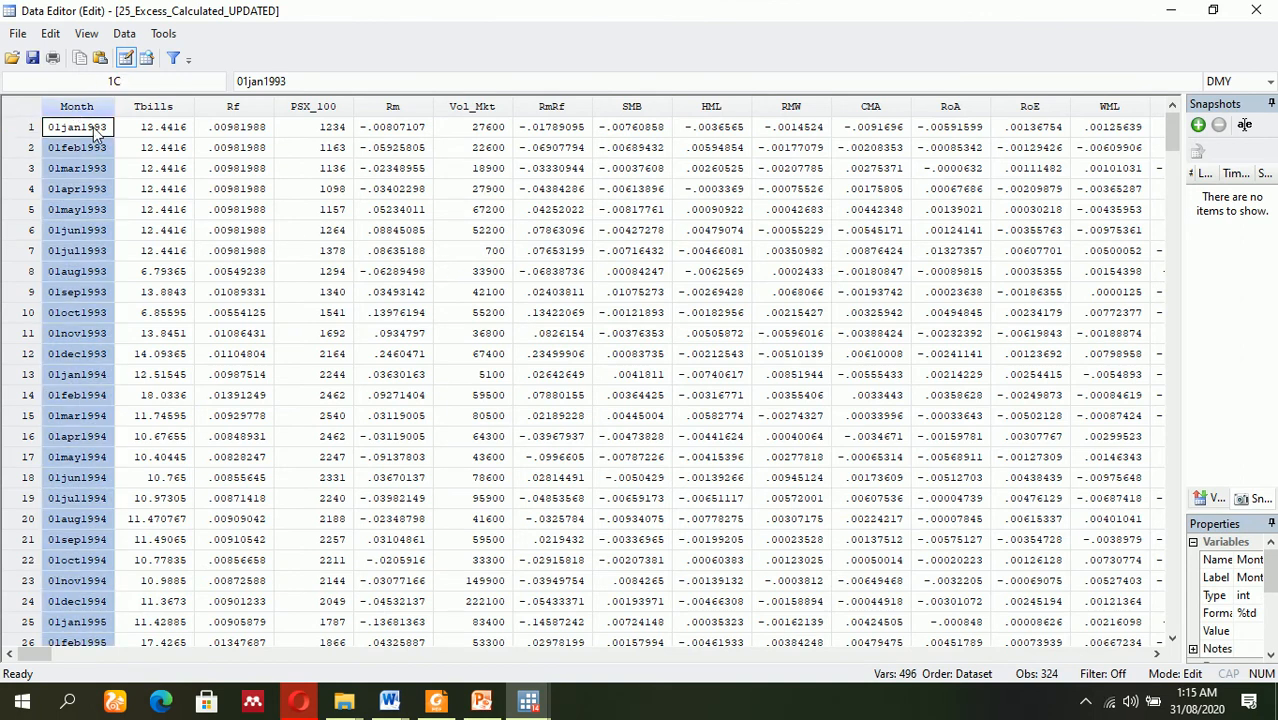
scroll("down", 3)
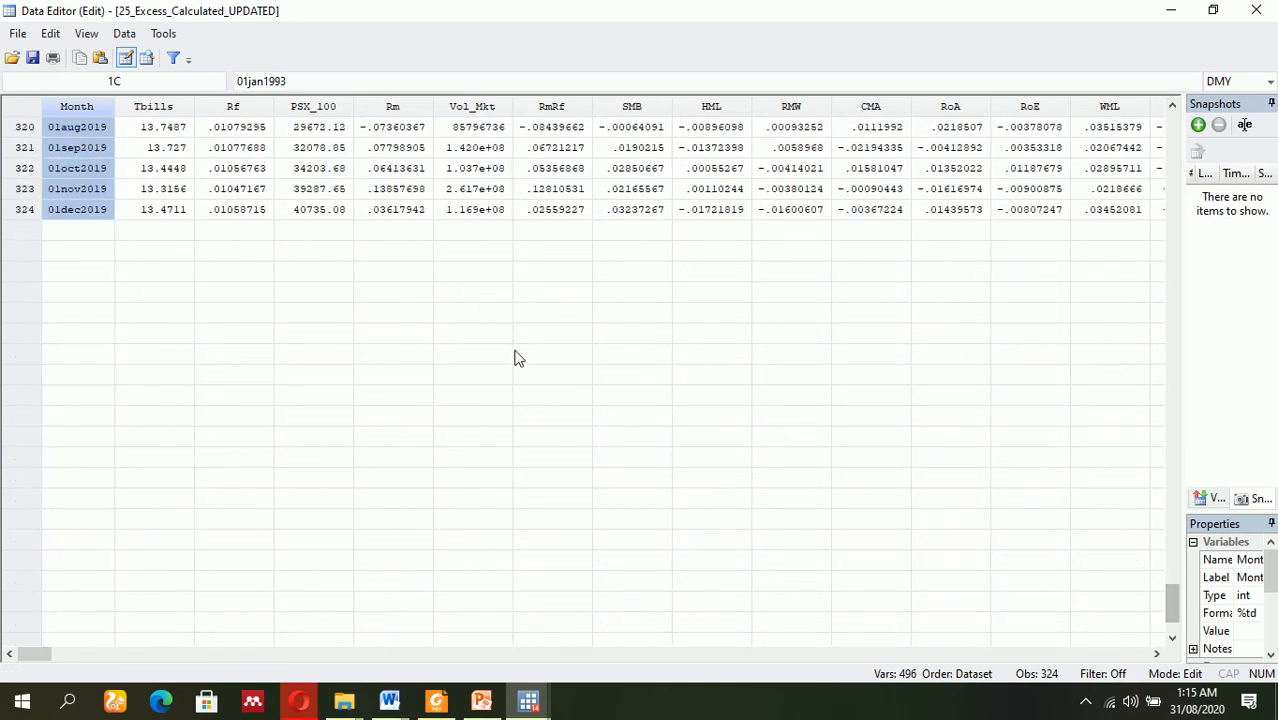
mouse_move(1175, 605)
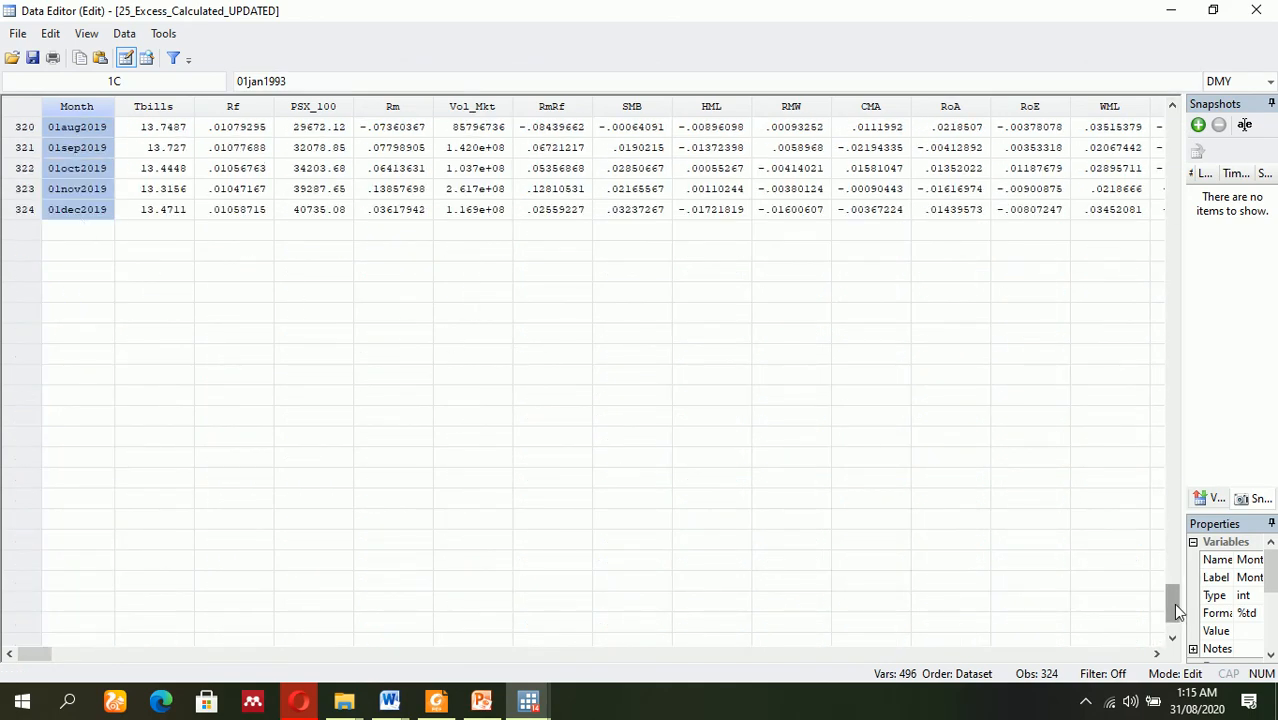
scroll("up", 3)
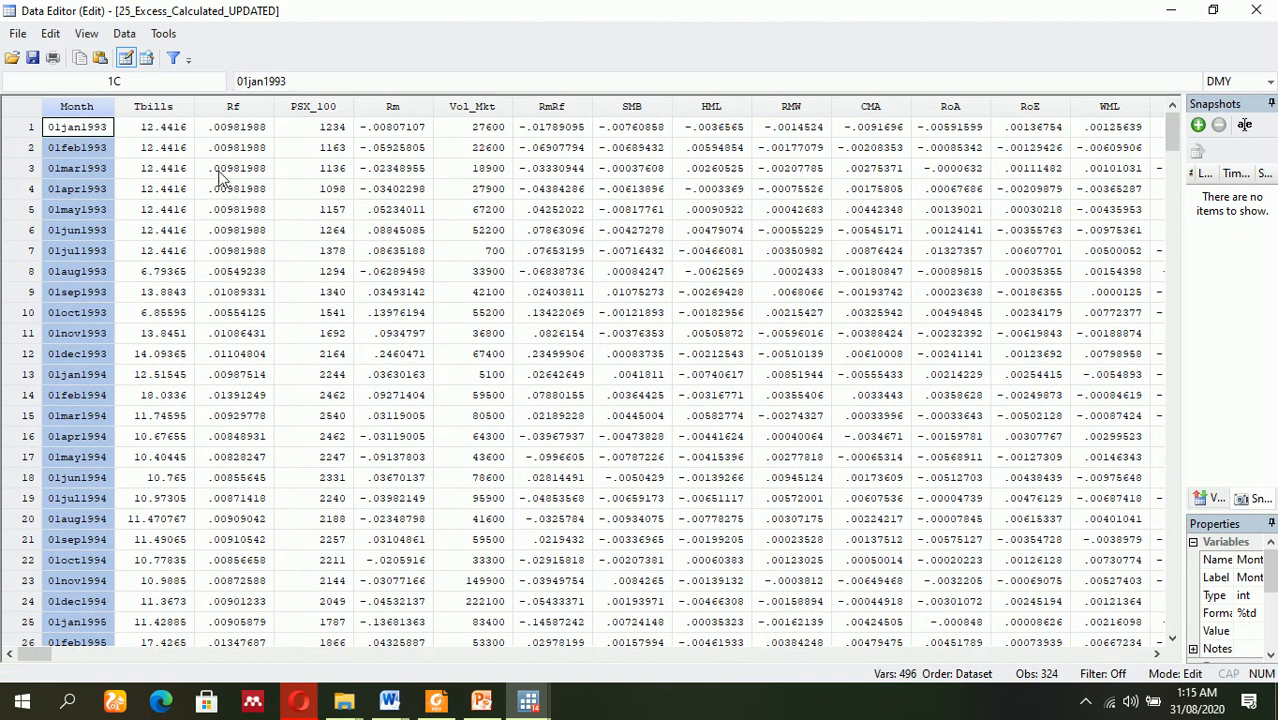
left_click(233, 106)
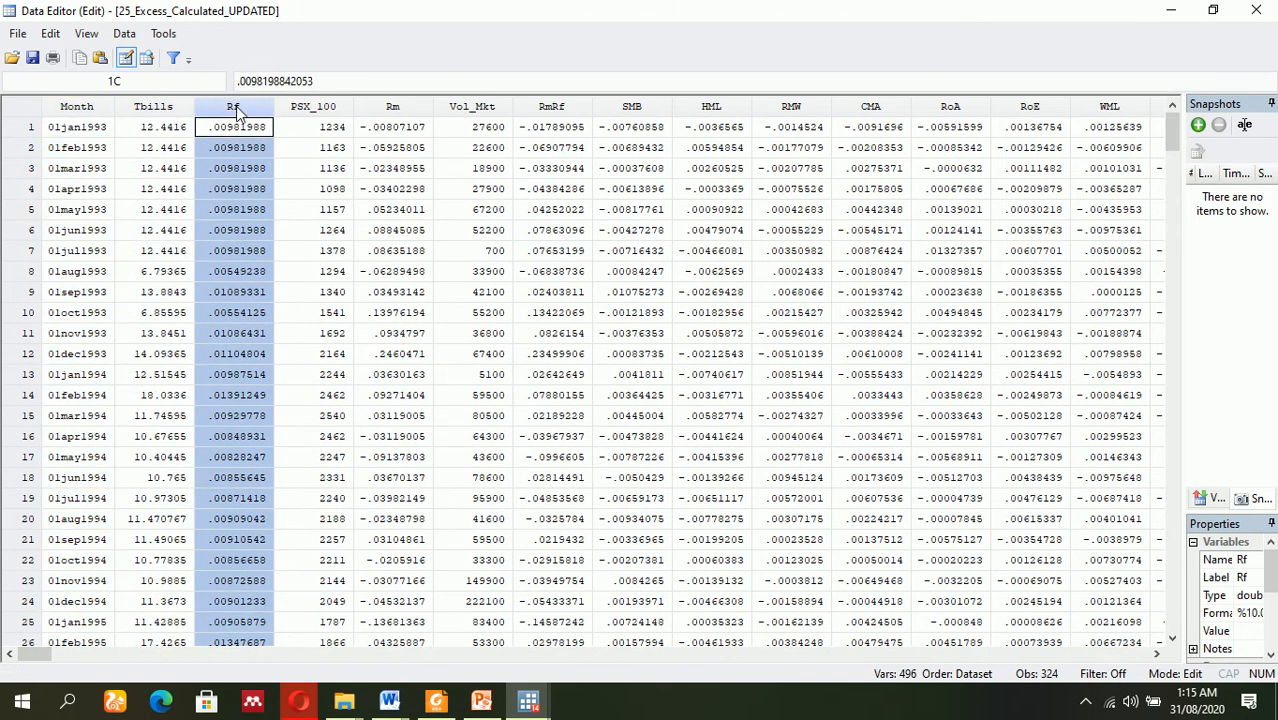
left_click(313, 107)
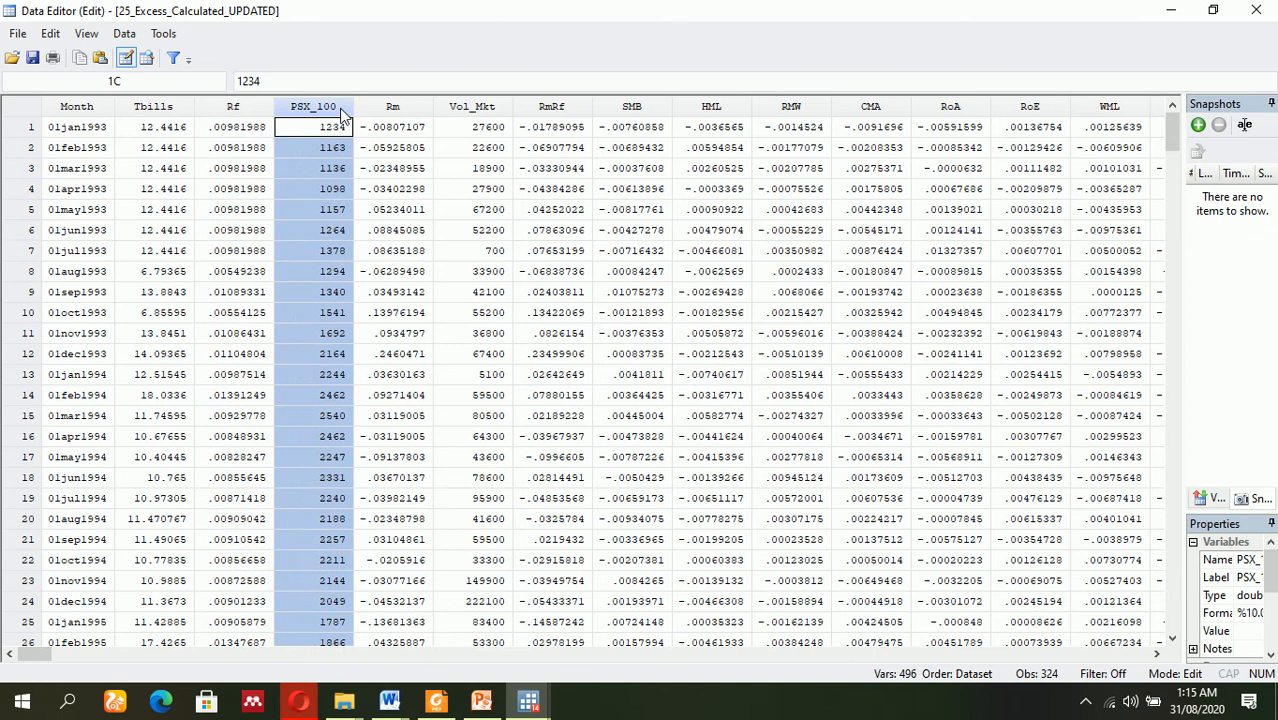
left_click(393, 126)
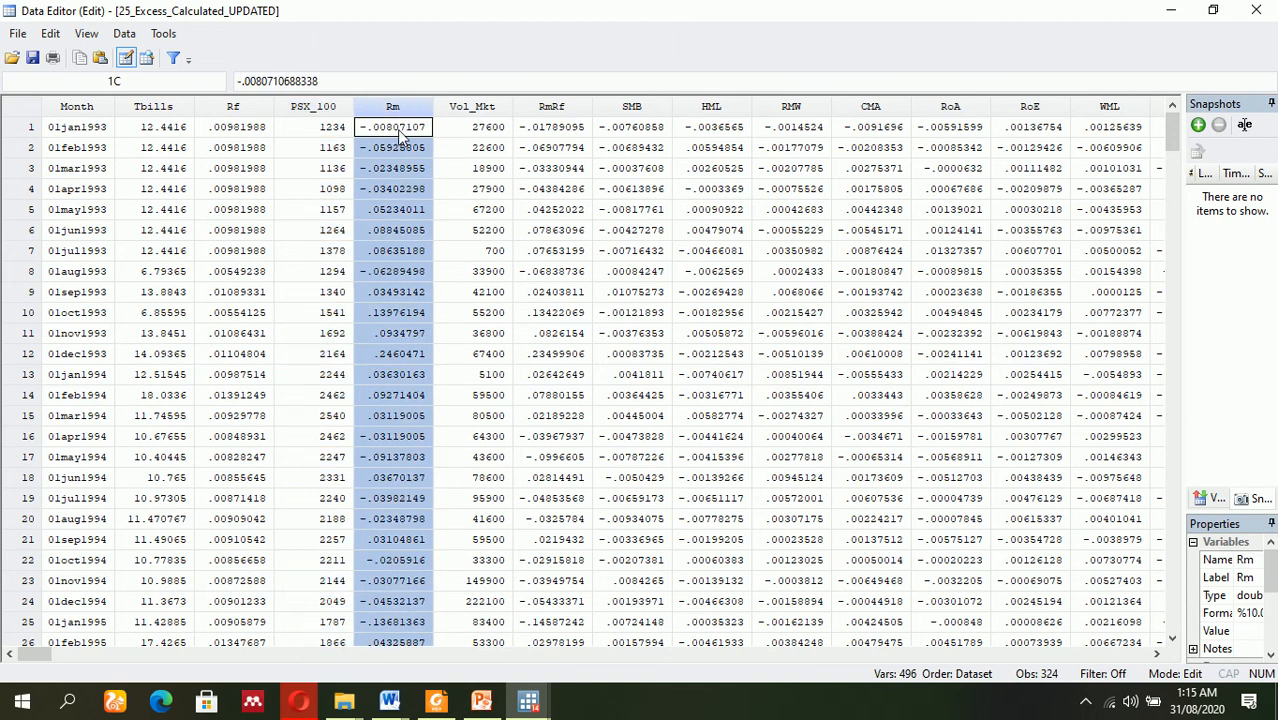
mouse_move(628, 148)
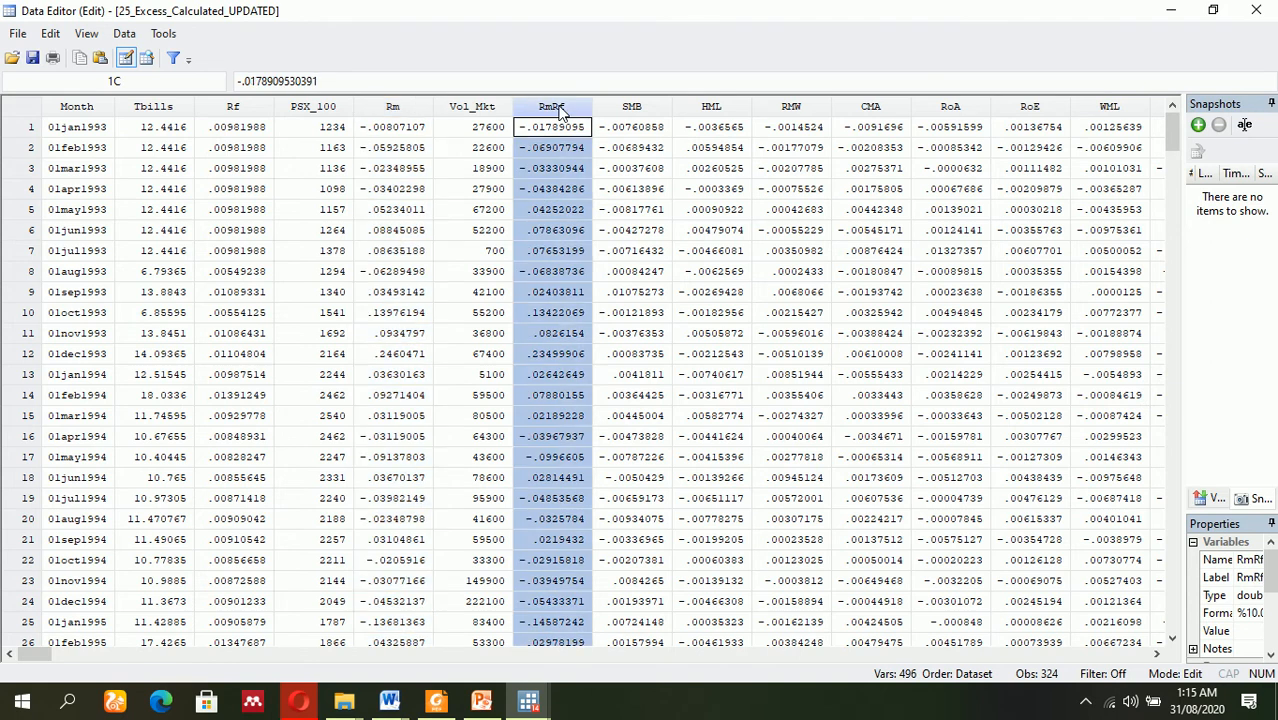
mouse_move(632, 112)
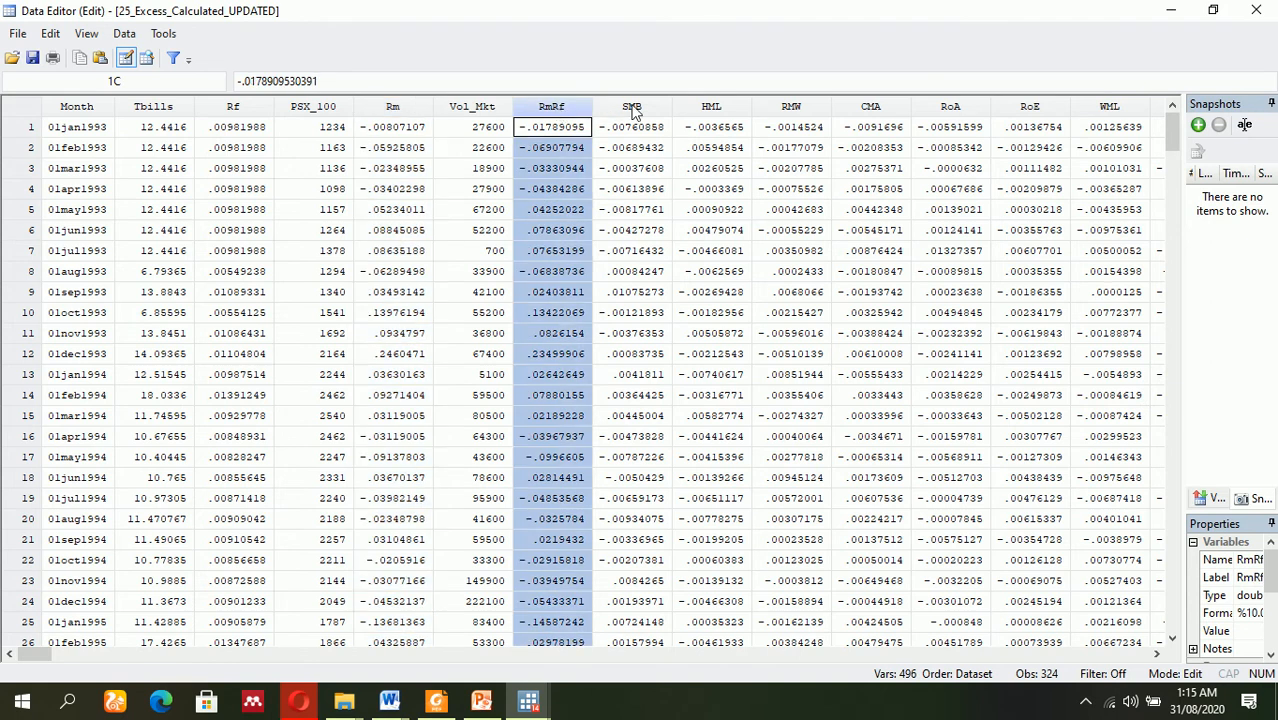
left_click(631, 106)
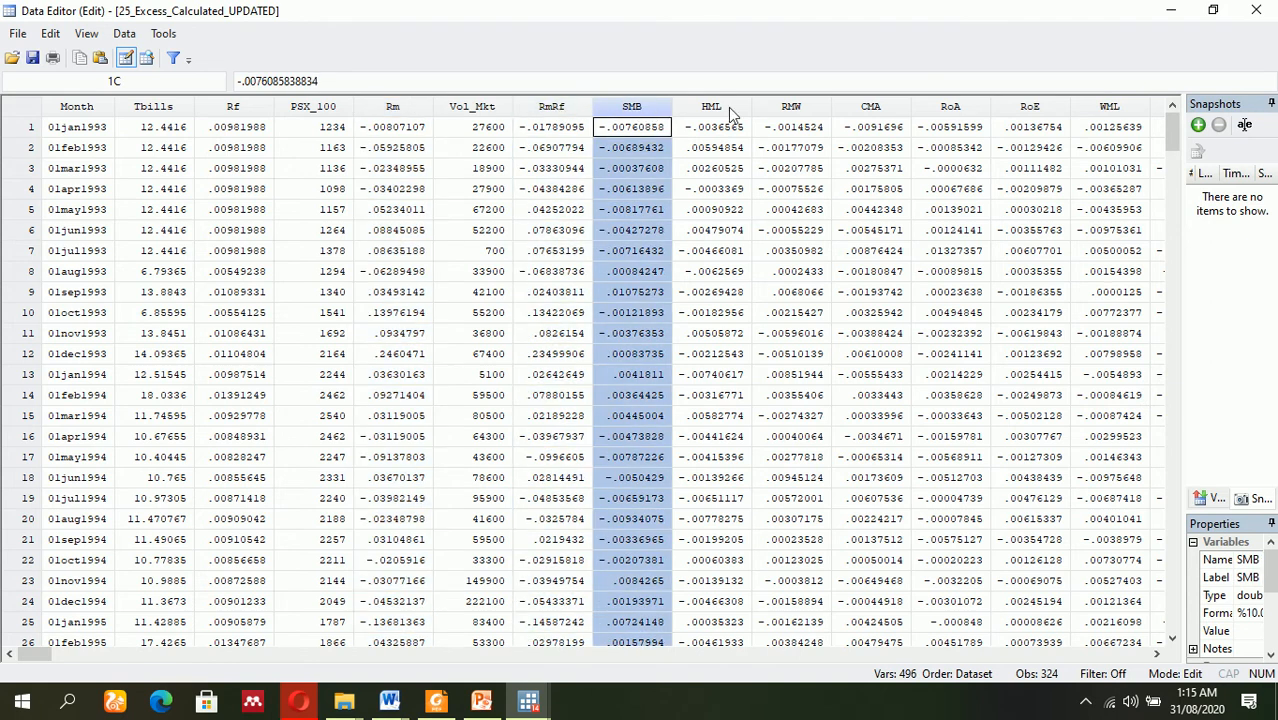
left_click(711, 126)
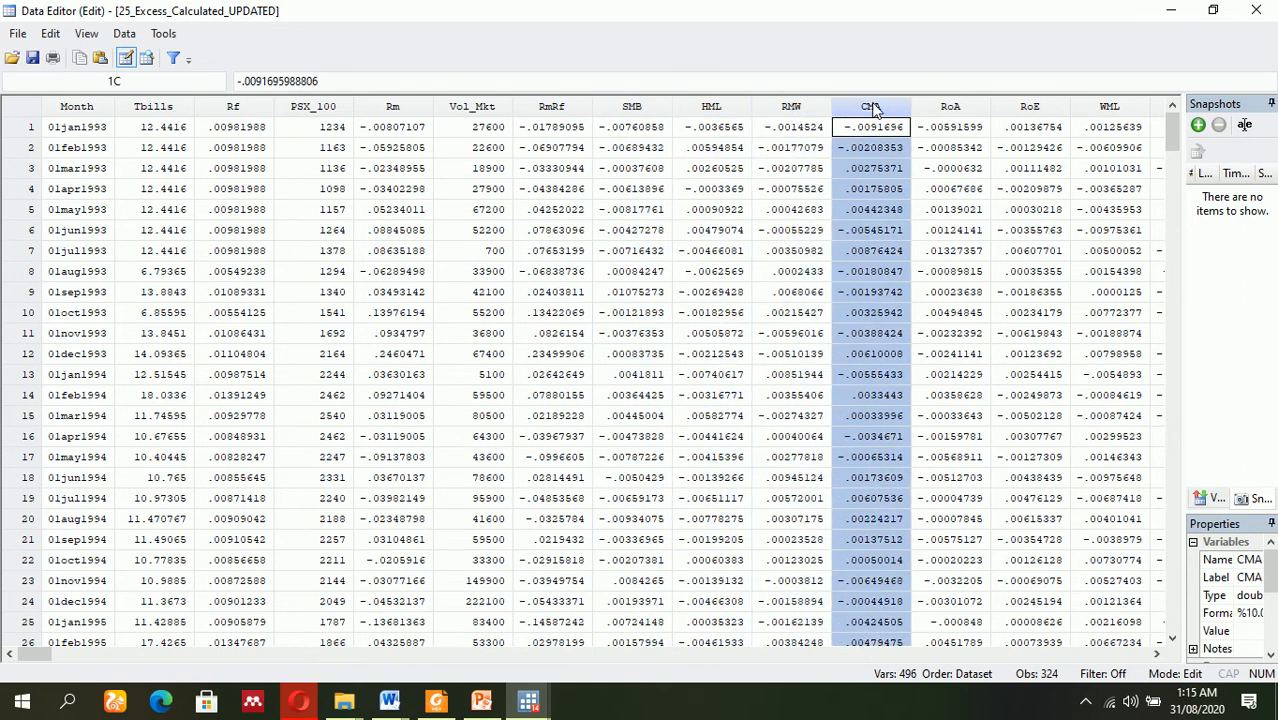
mouse_move(487, 513)
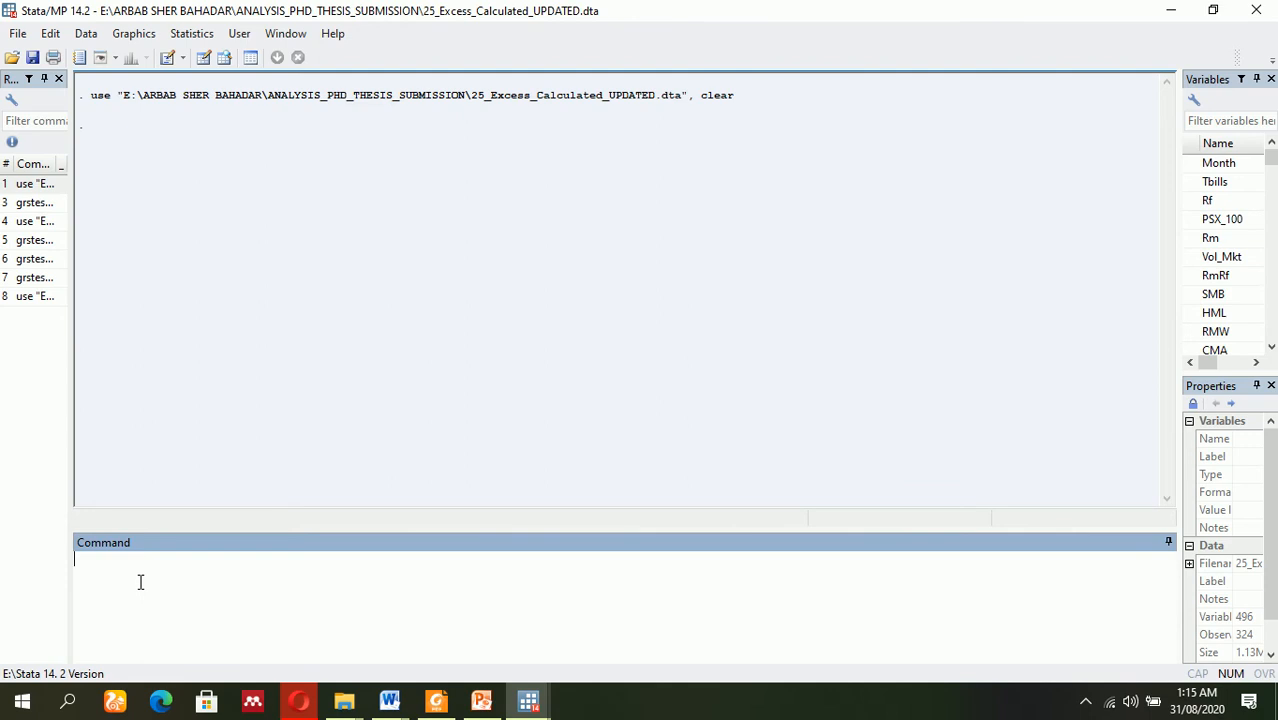
type("ssc i")
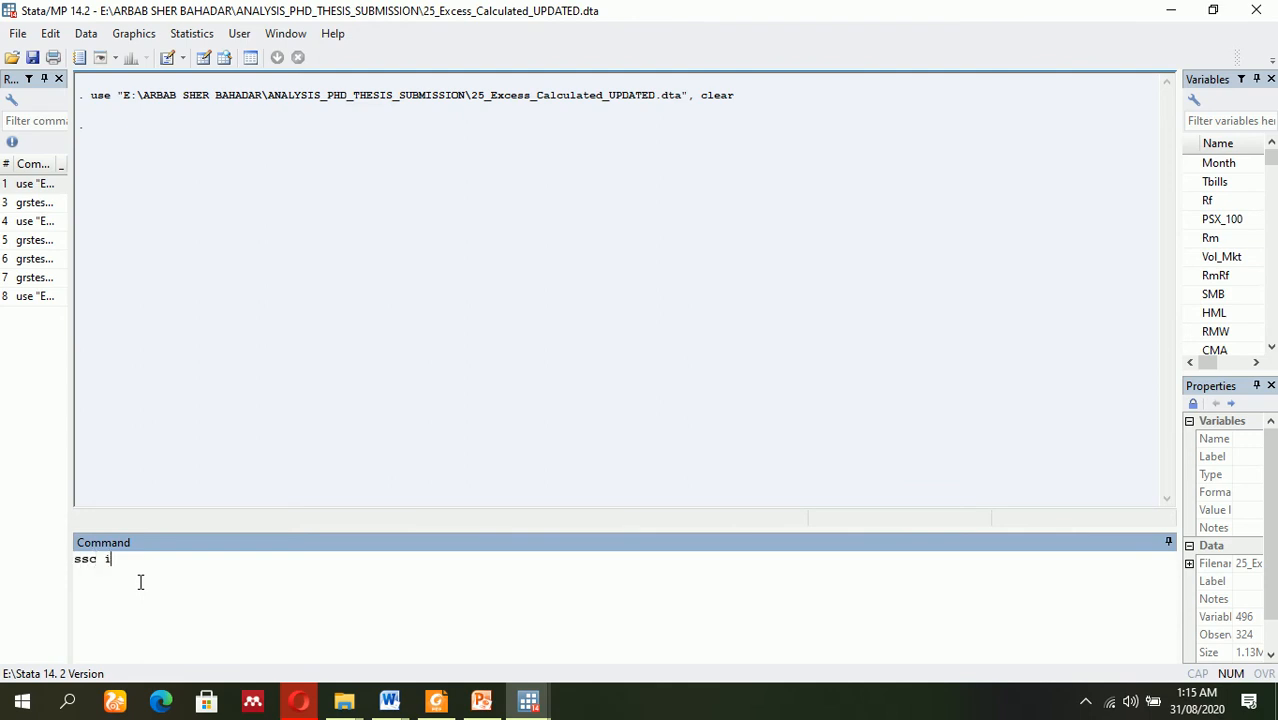
type("nstall")
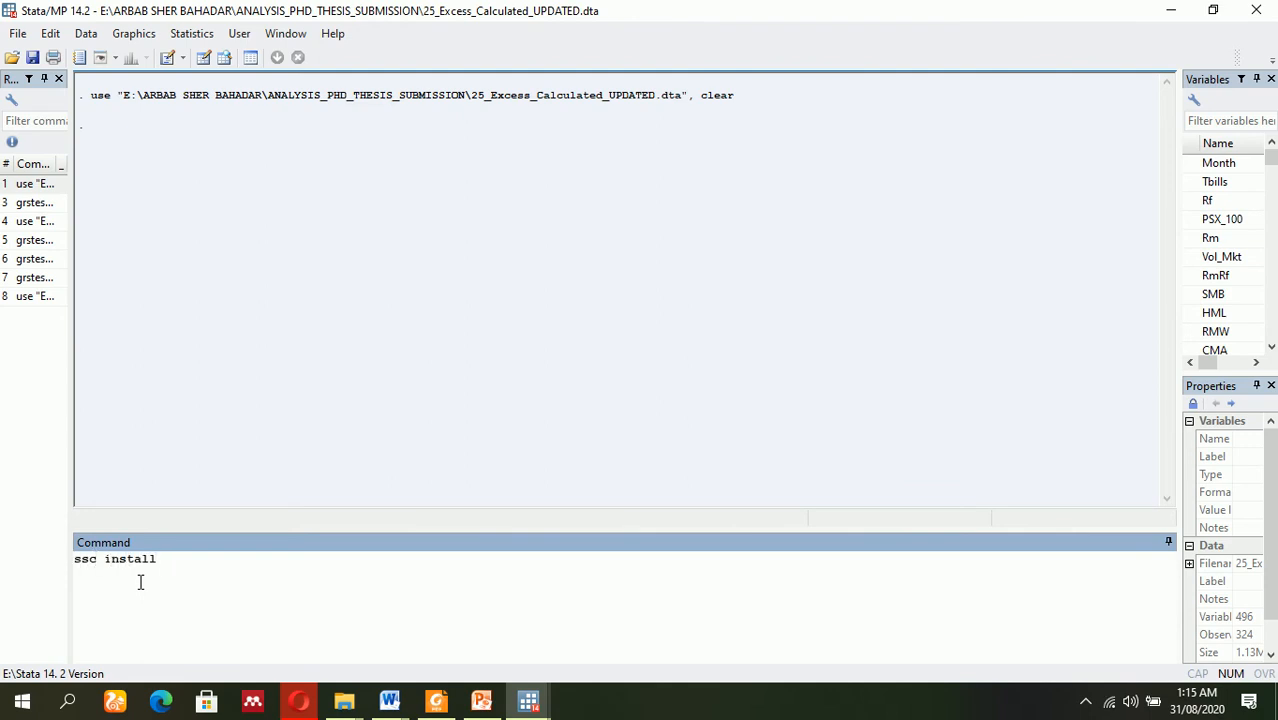
type("grstest")
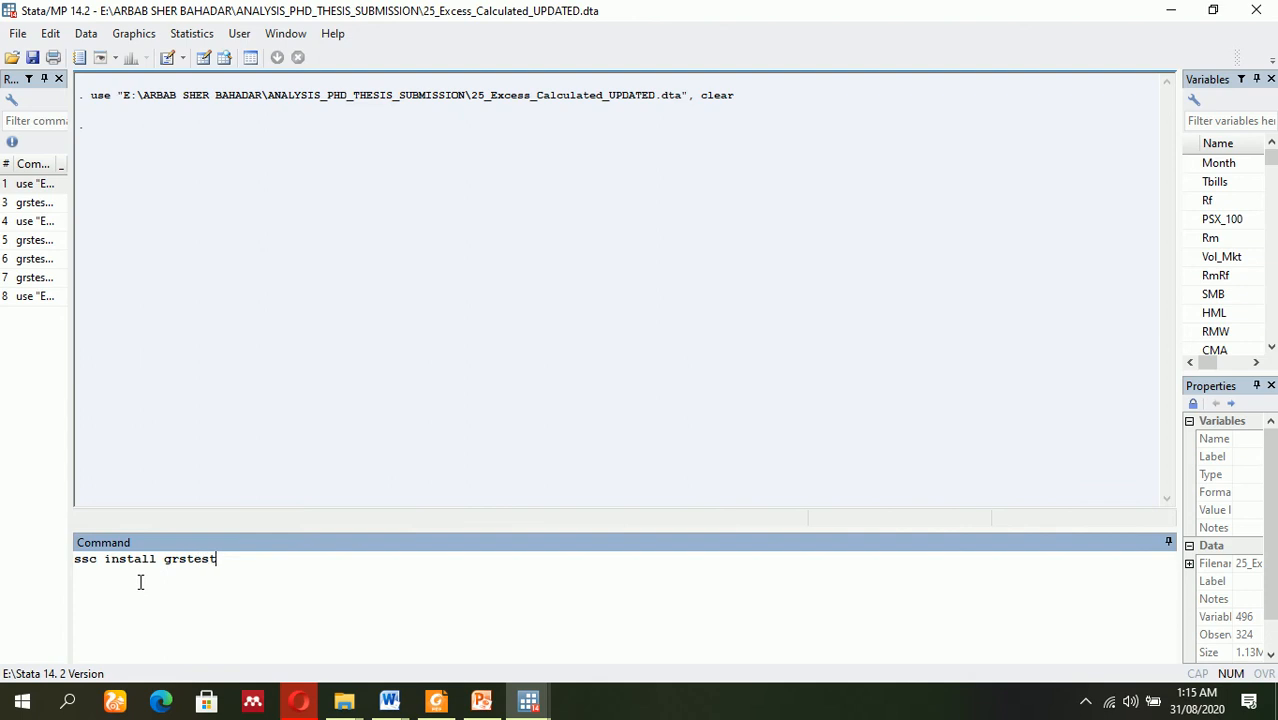
type("2")
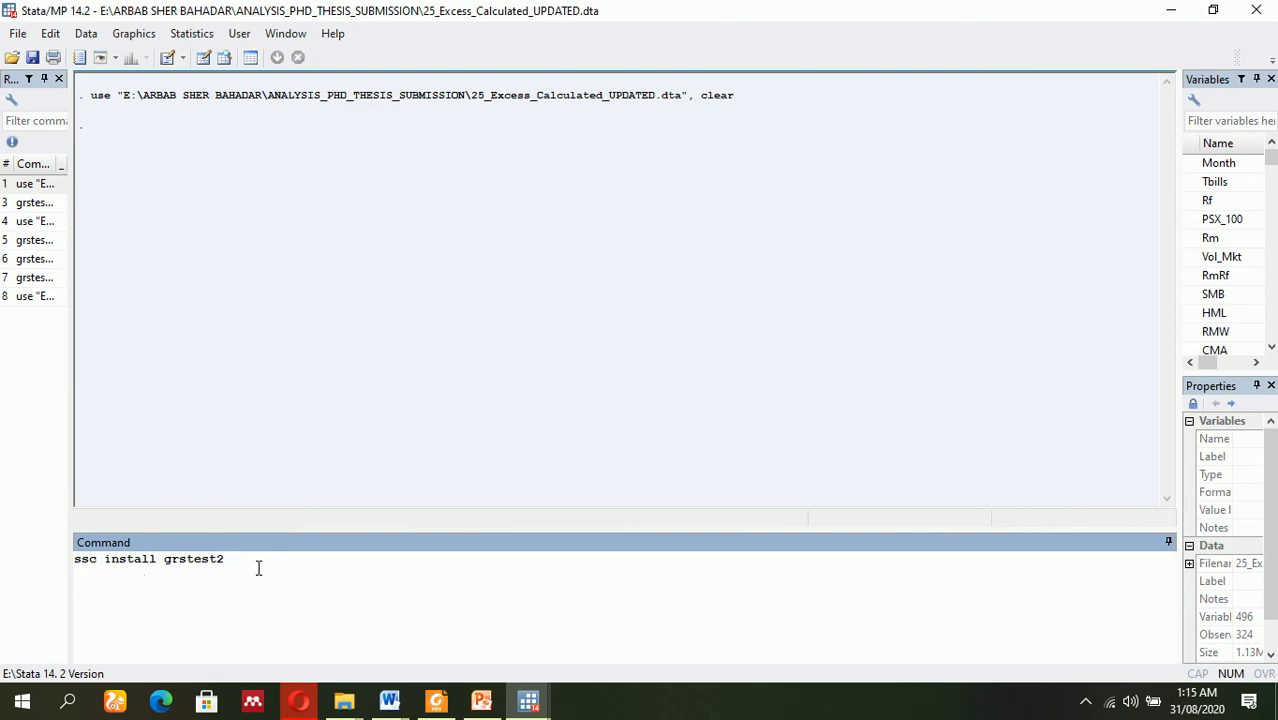
mouse_move(312, 365)
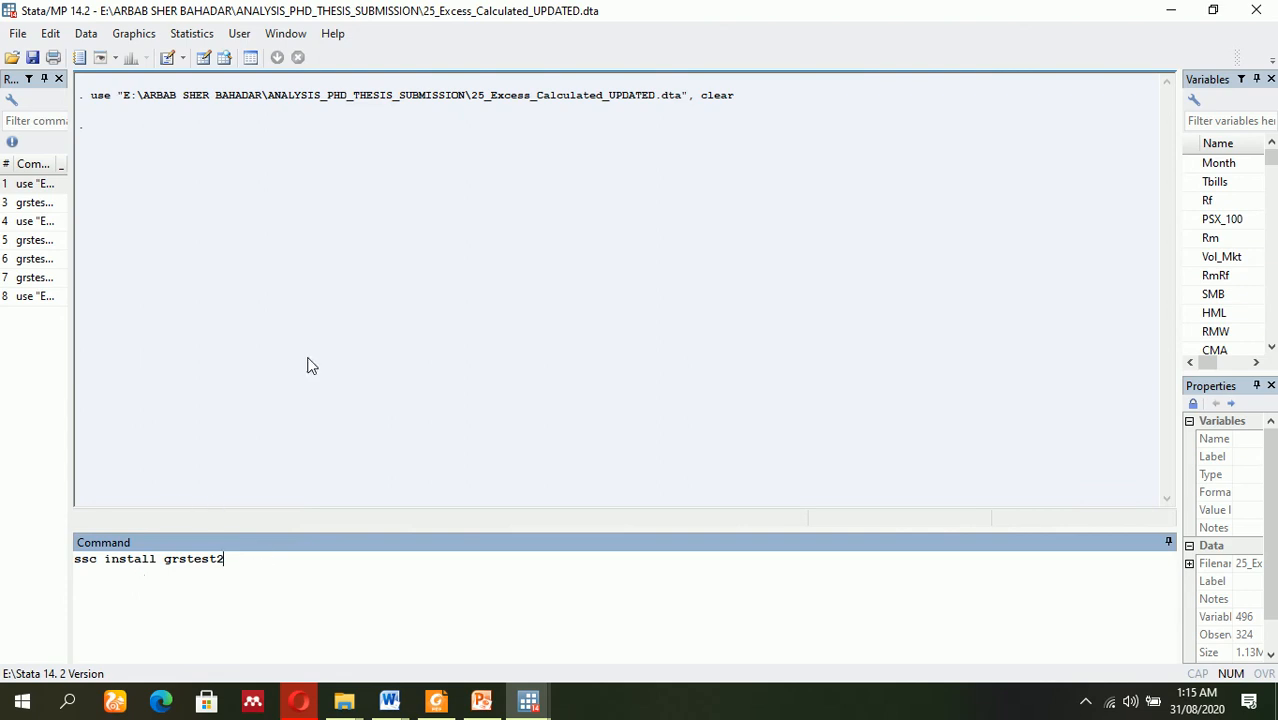
mouse_move(242, 564)
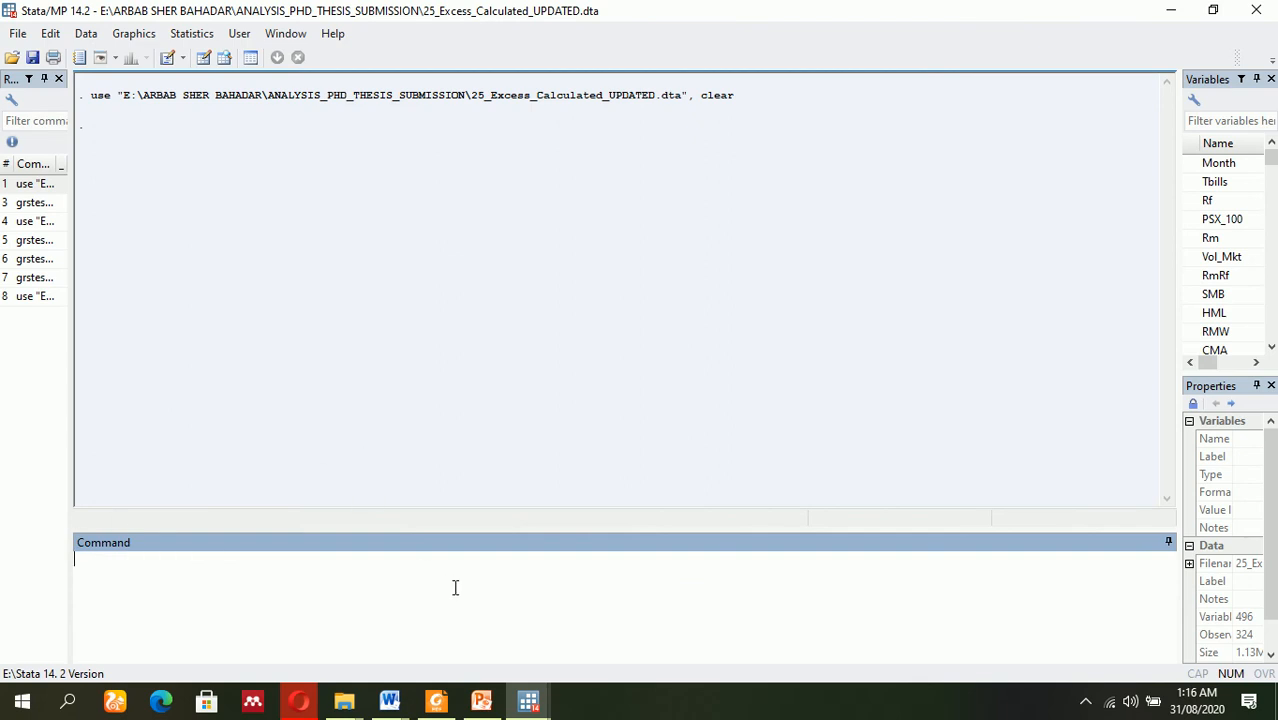
mouse_move(70, 239)
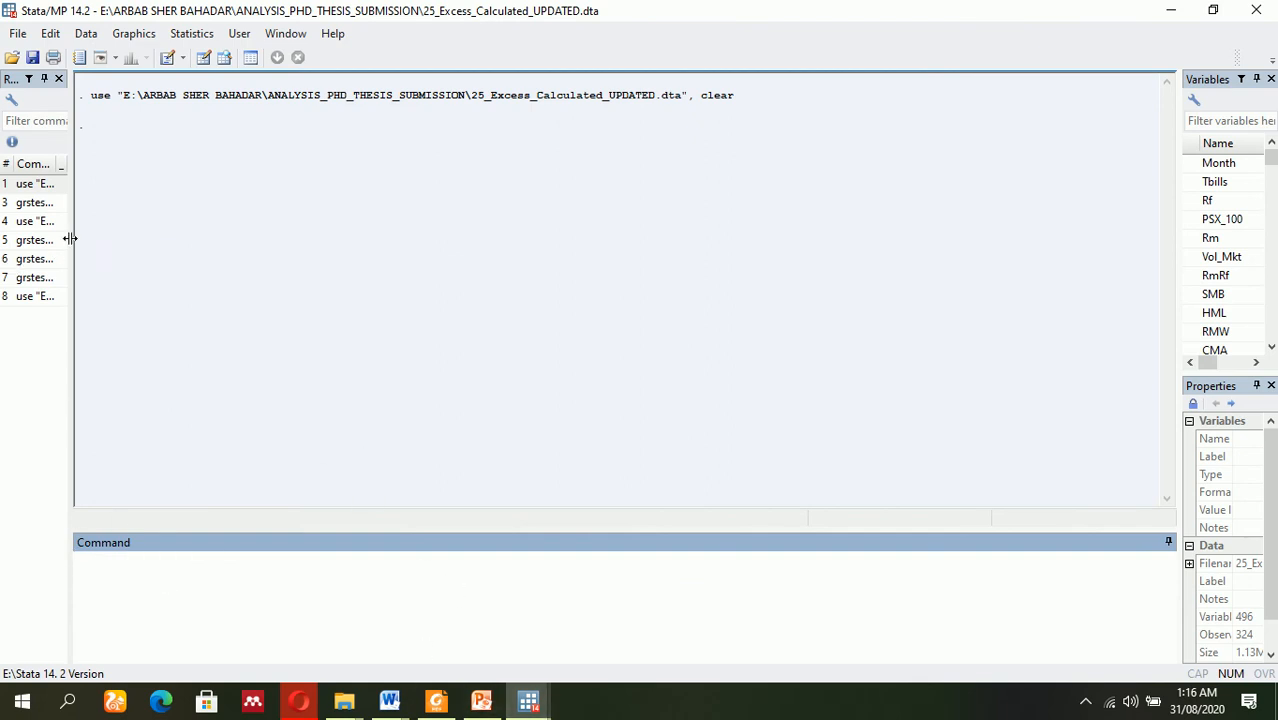
Recall 'grstest2 SBM1-SBM25, flist(RmRf) alphas' from the Review history into the Command window.
left_click(34, 202)
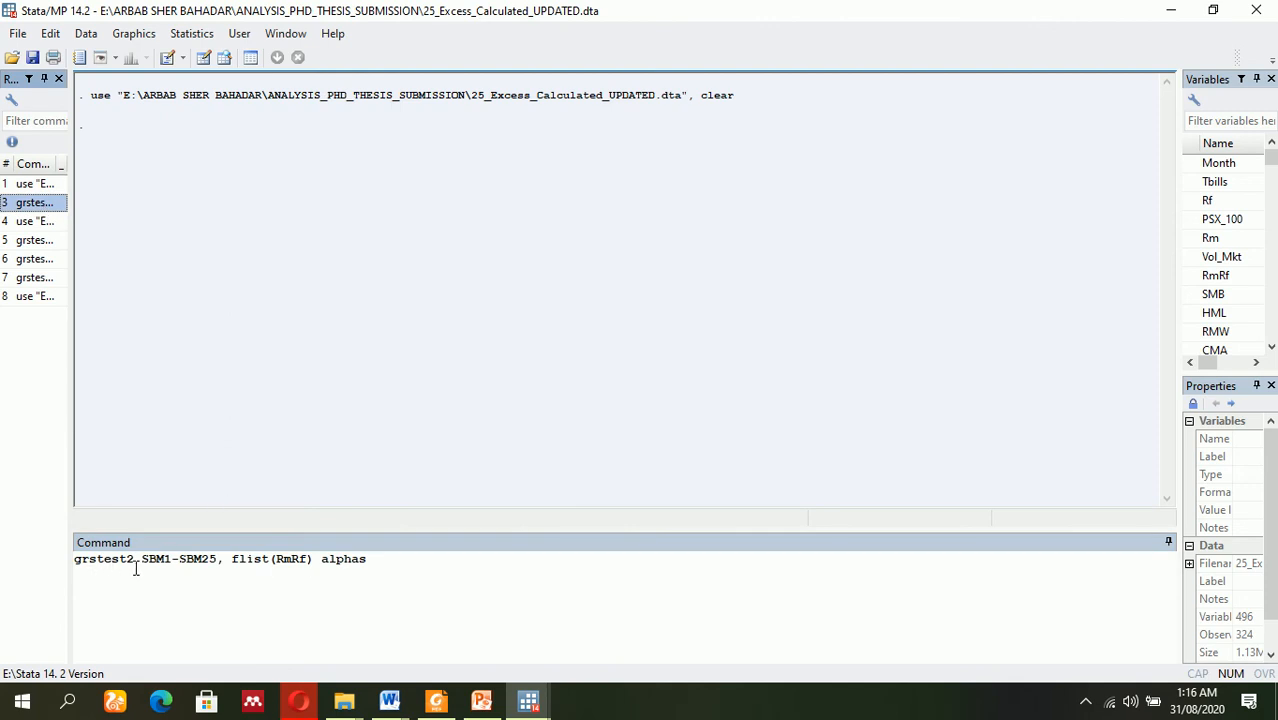
double_click(153, 558)
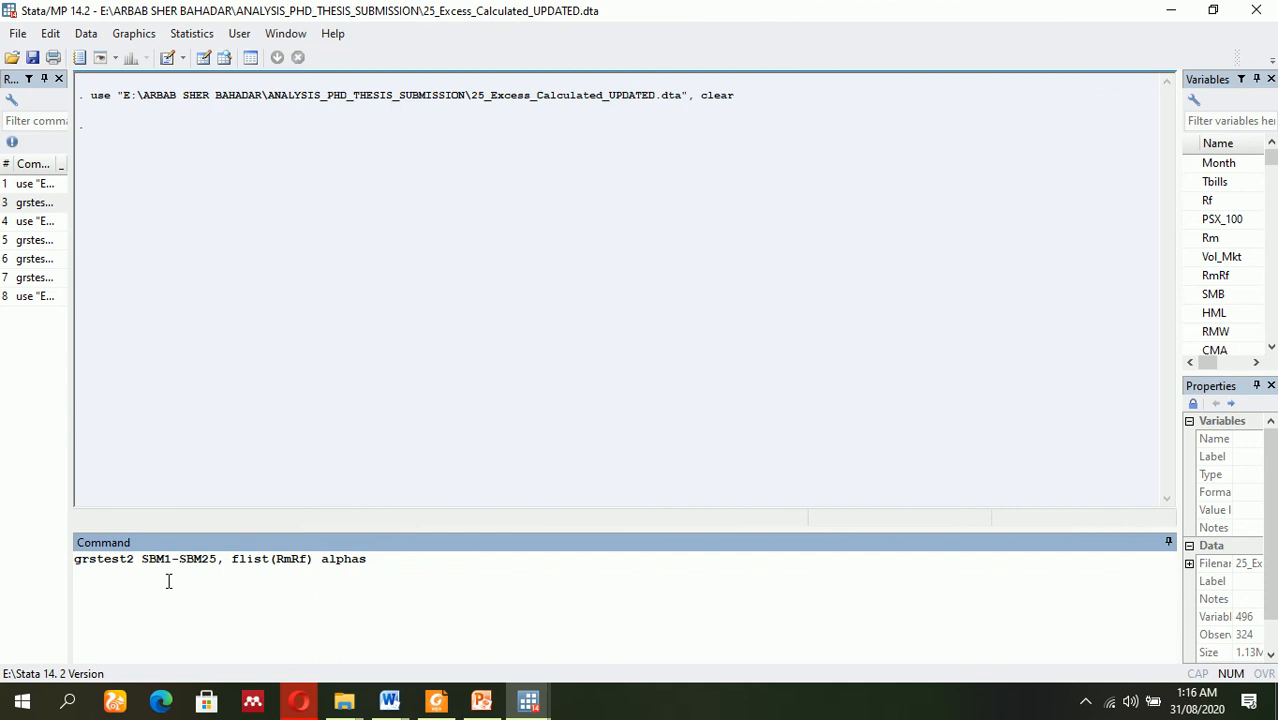
mouse_move(160, 558)
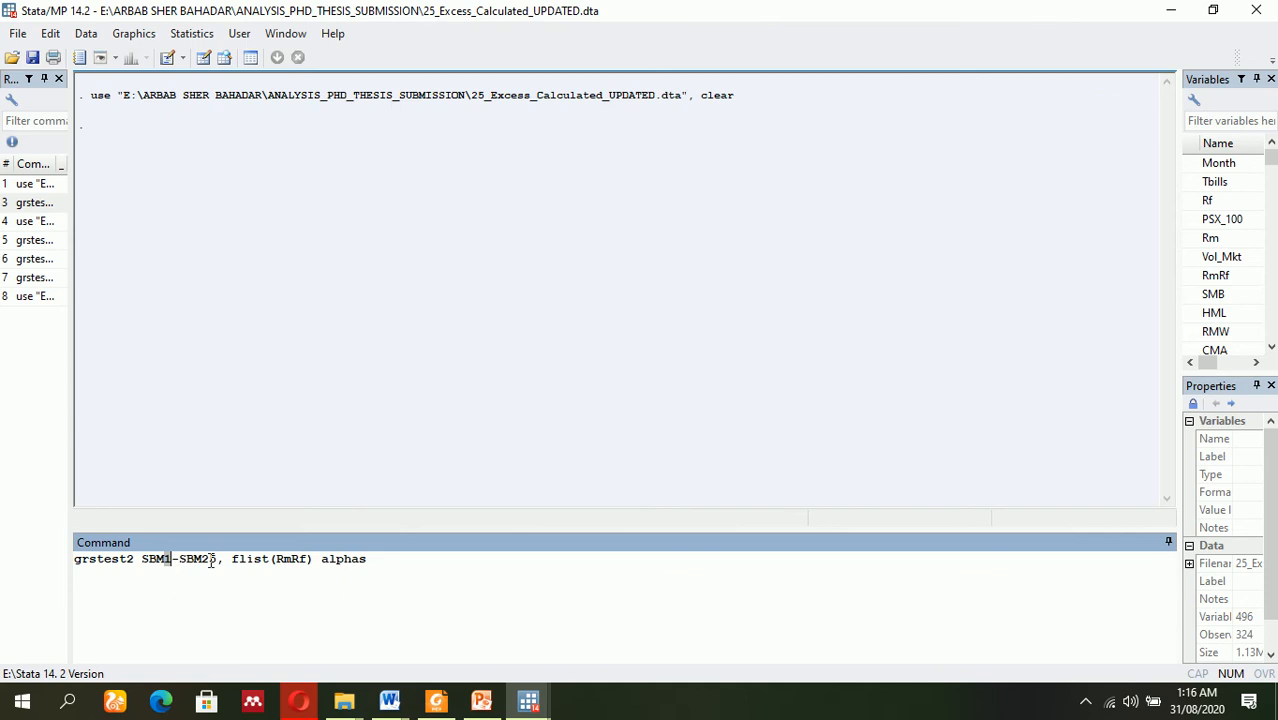
mouse_move(203, 57)
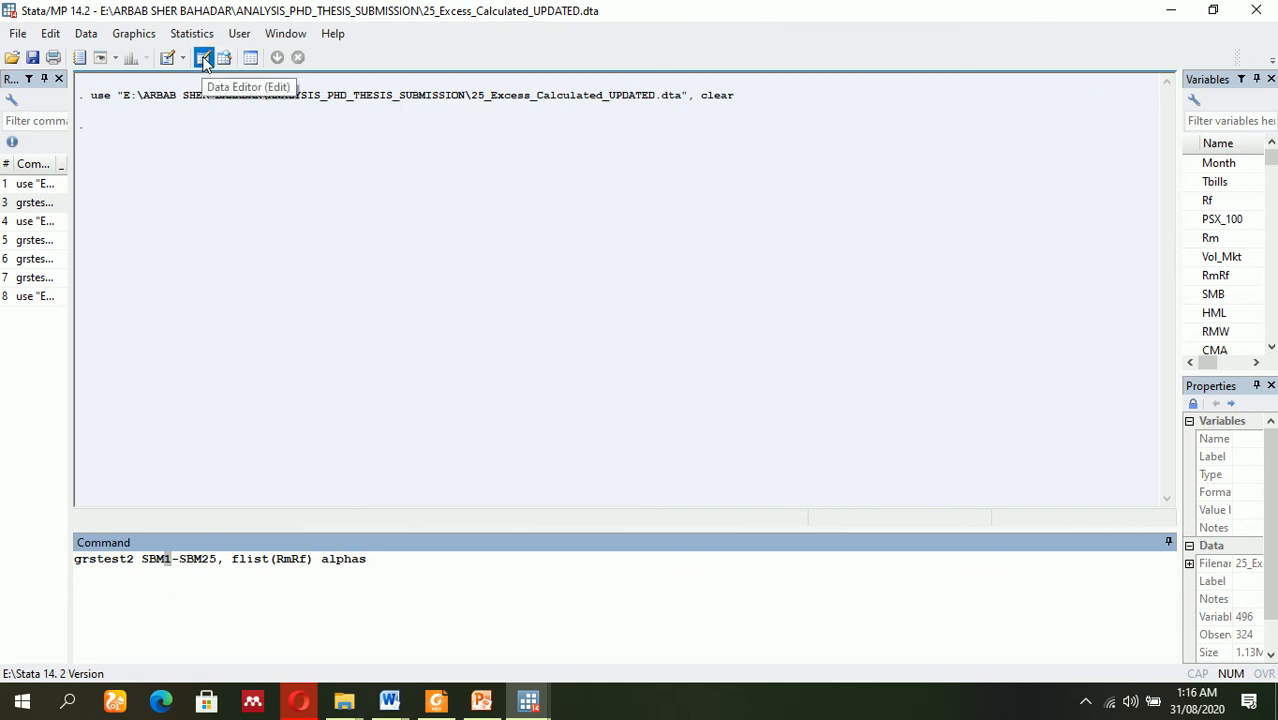
Browse the Data Editor to the SBM1 portfolio column, select it, and close the editor.
left_click(204, 57)
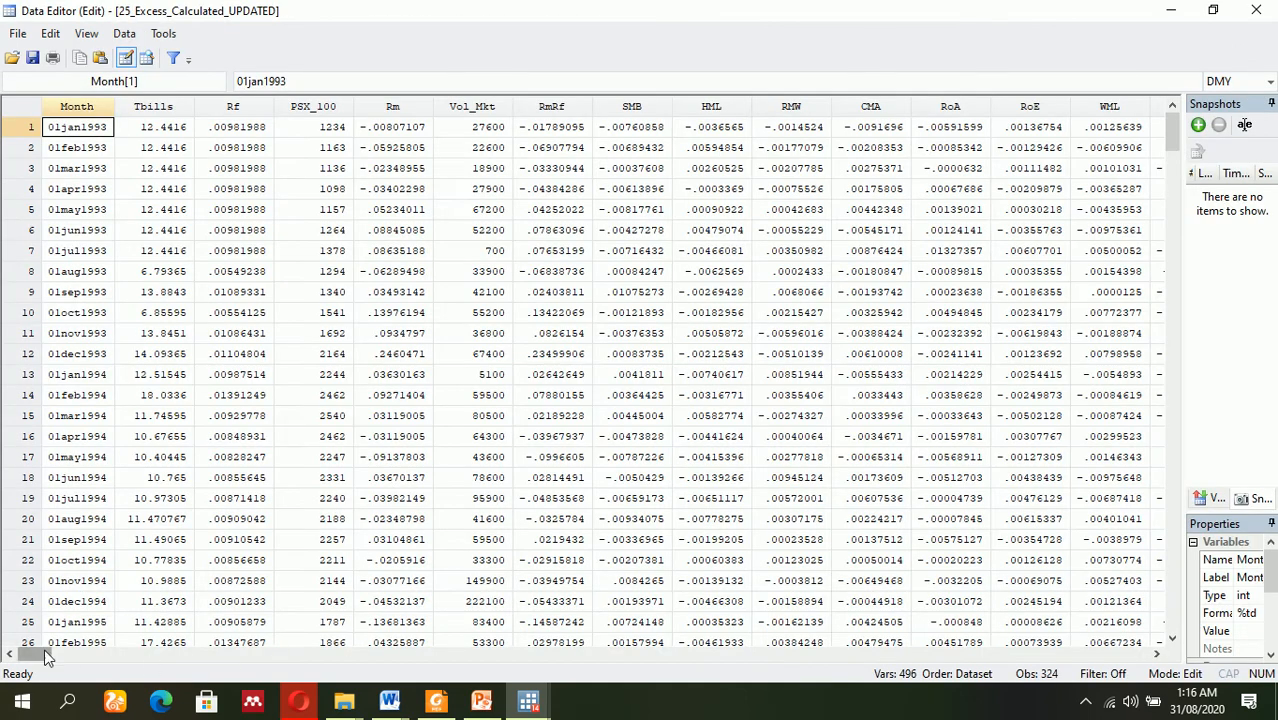
scroll("right", 3)
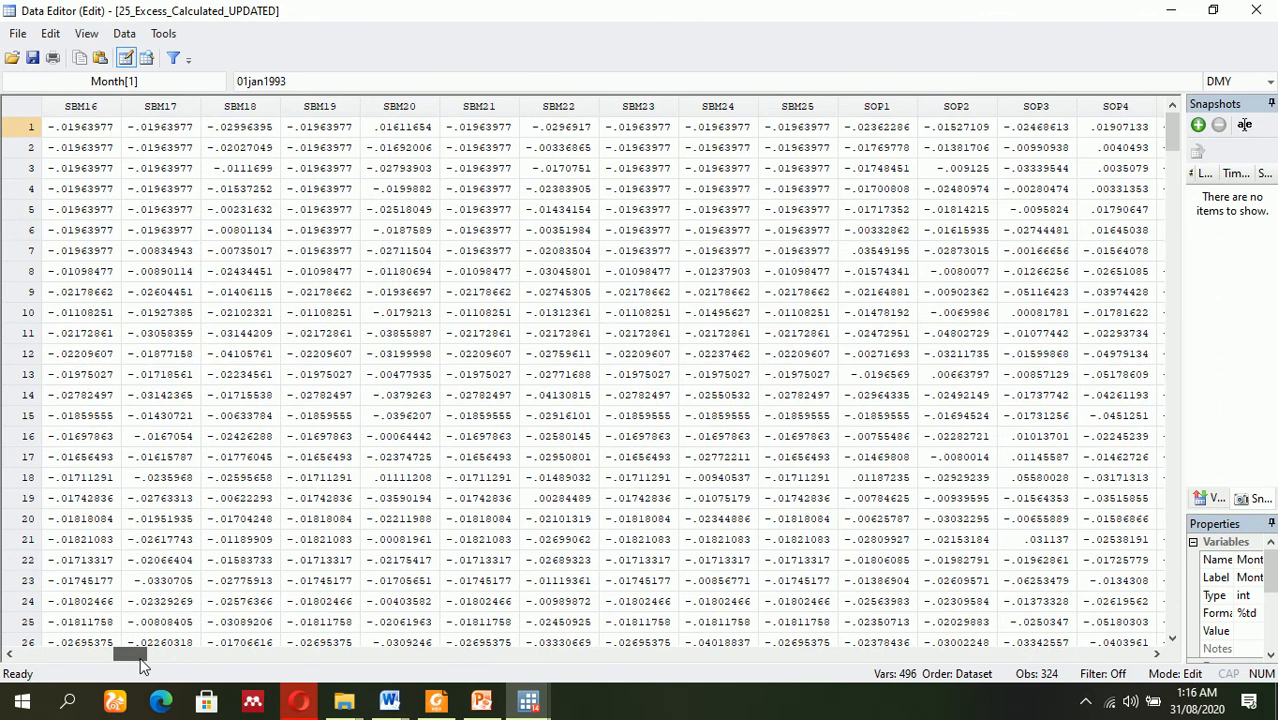
scroll("left", 3)
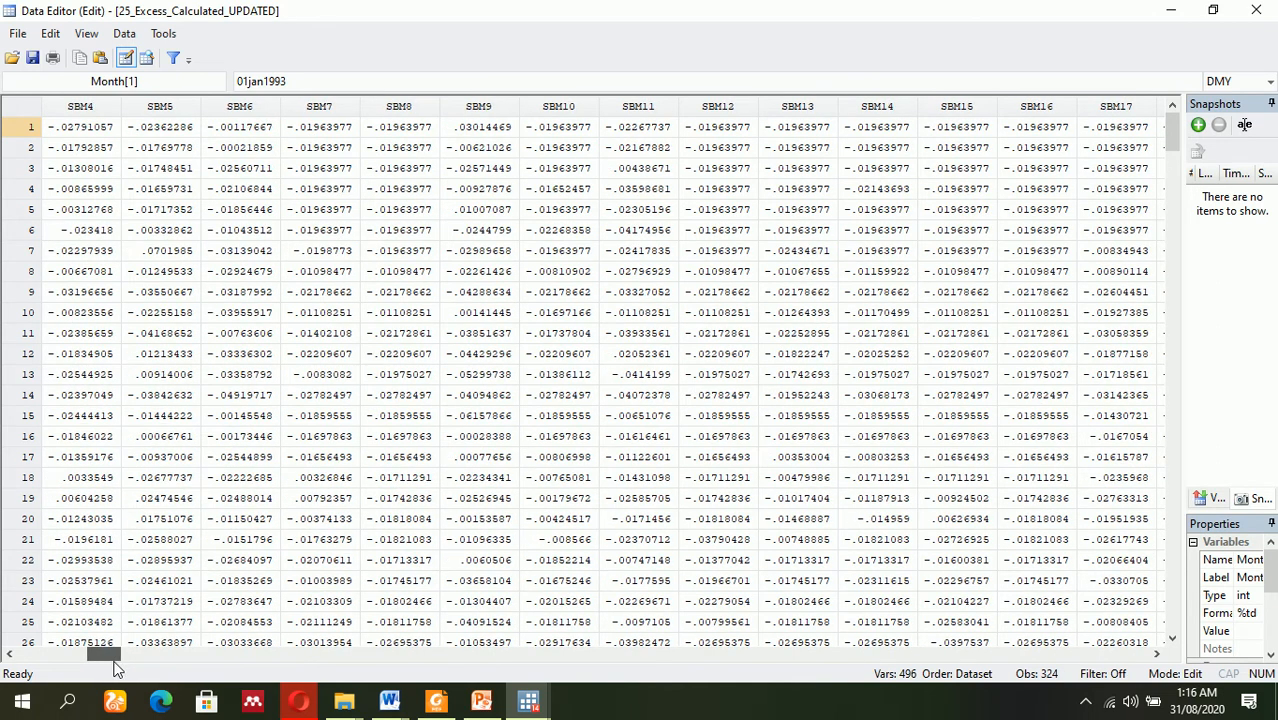
scroll("left", 3)
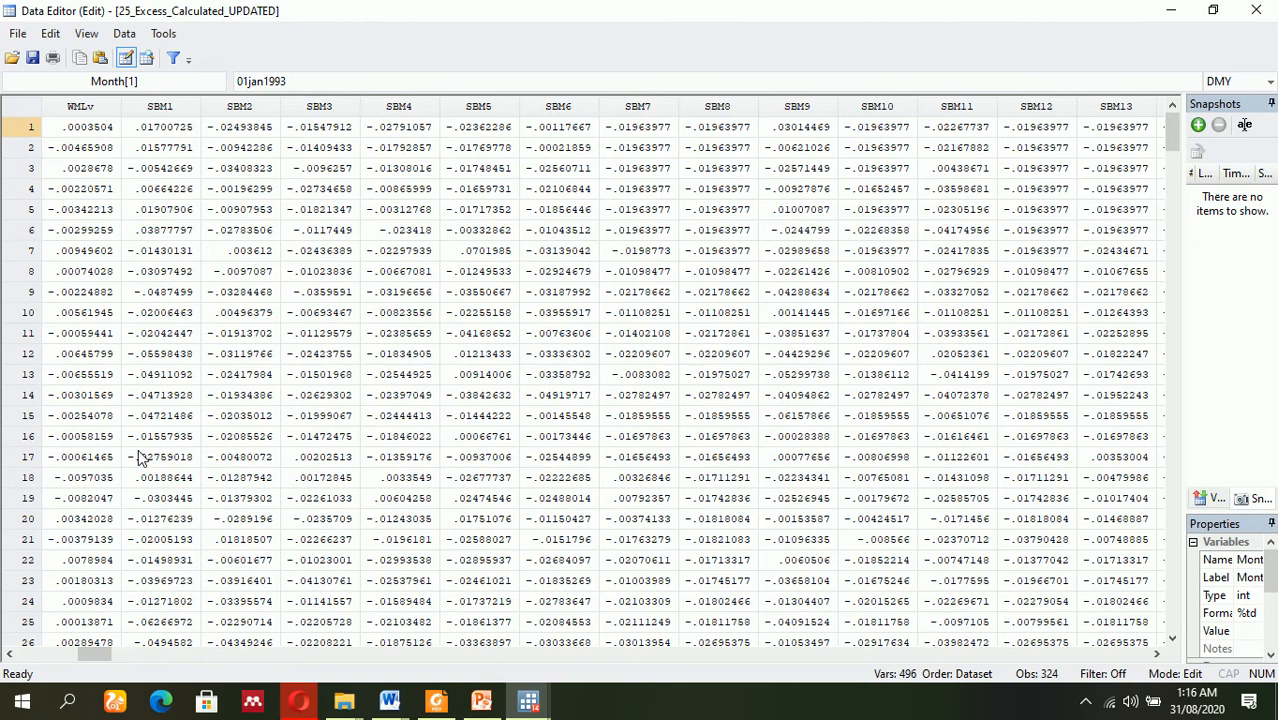
left_click(160, 127)
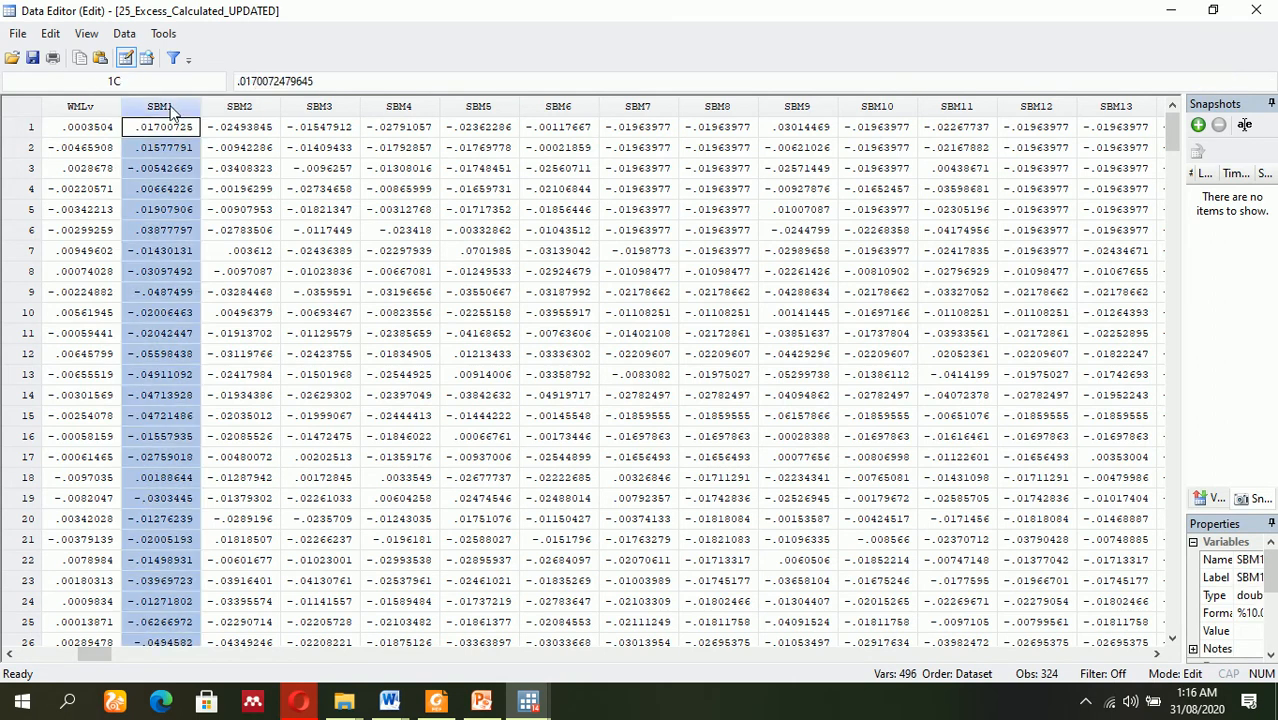
mouse_move(203, 112)
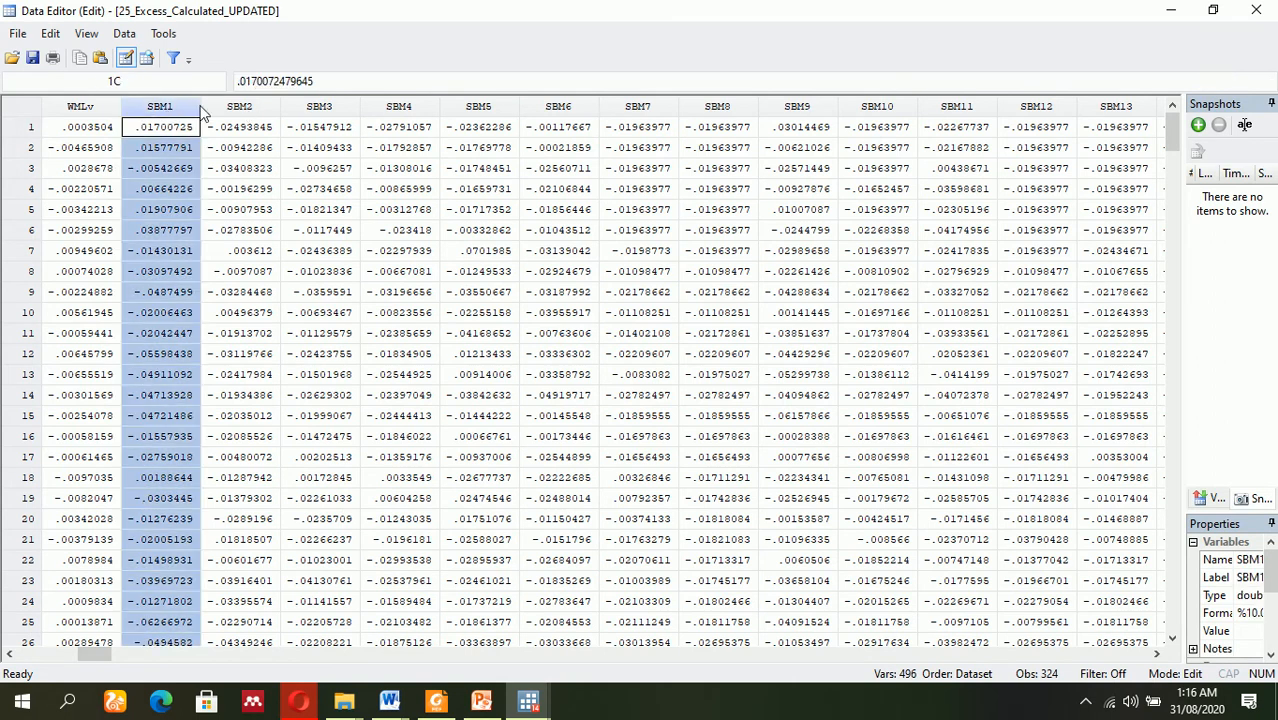
left_click(399, 126)
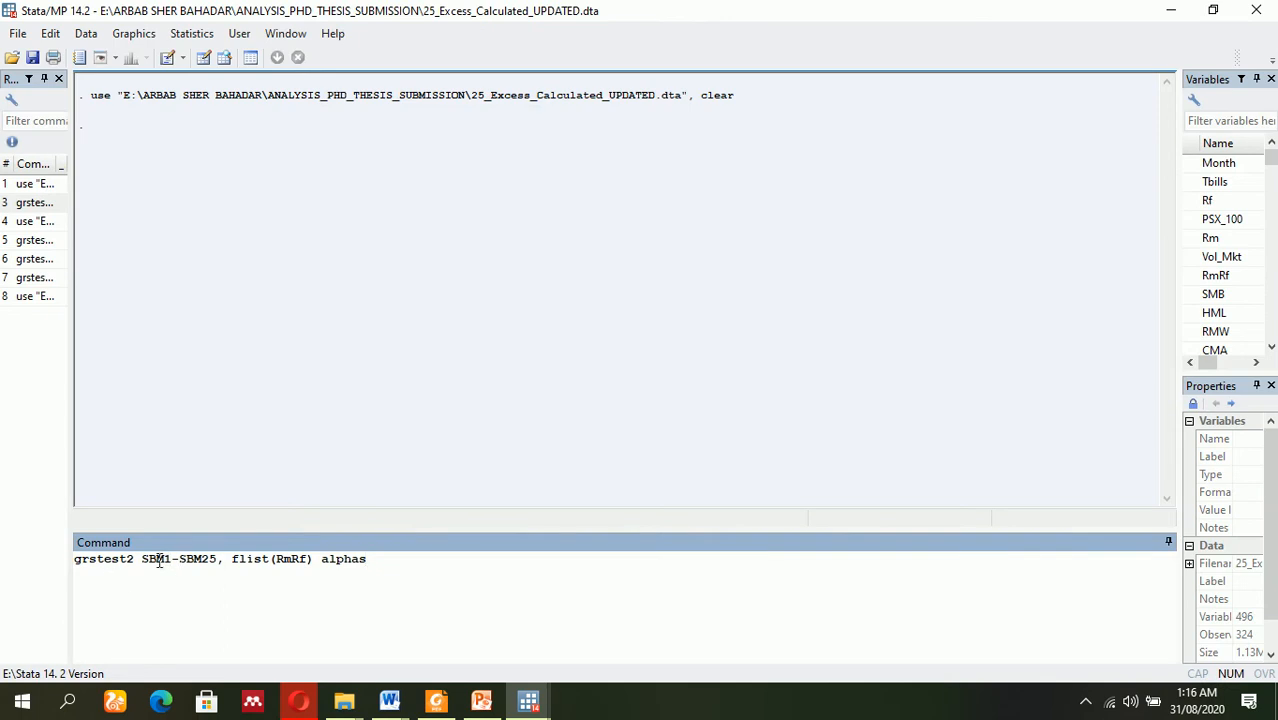
double_click(178, 558)
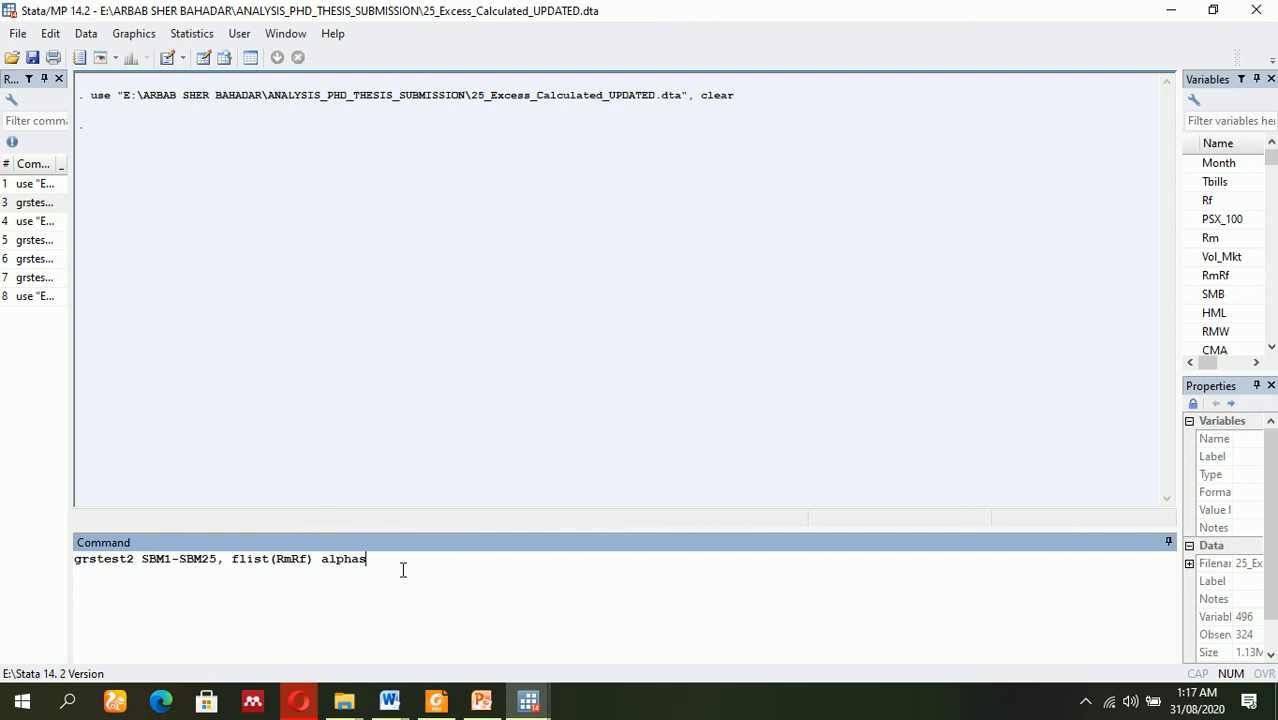
Run the CAPM GRS test: statistic 72.55, p-value 1.596e-06, mean absolute alpha .01259852.
key("Return")
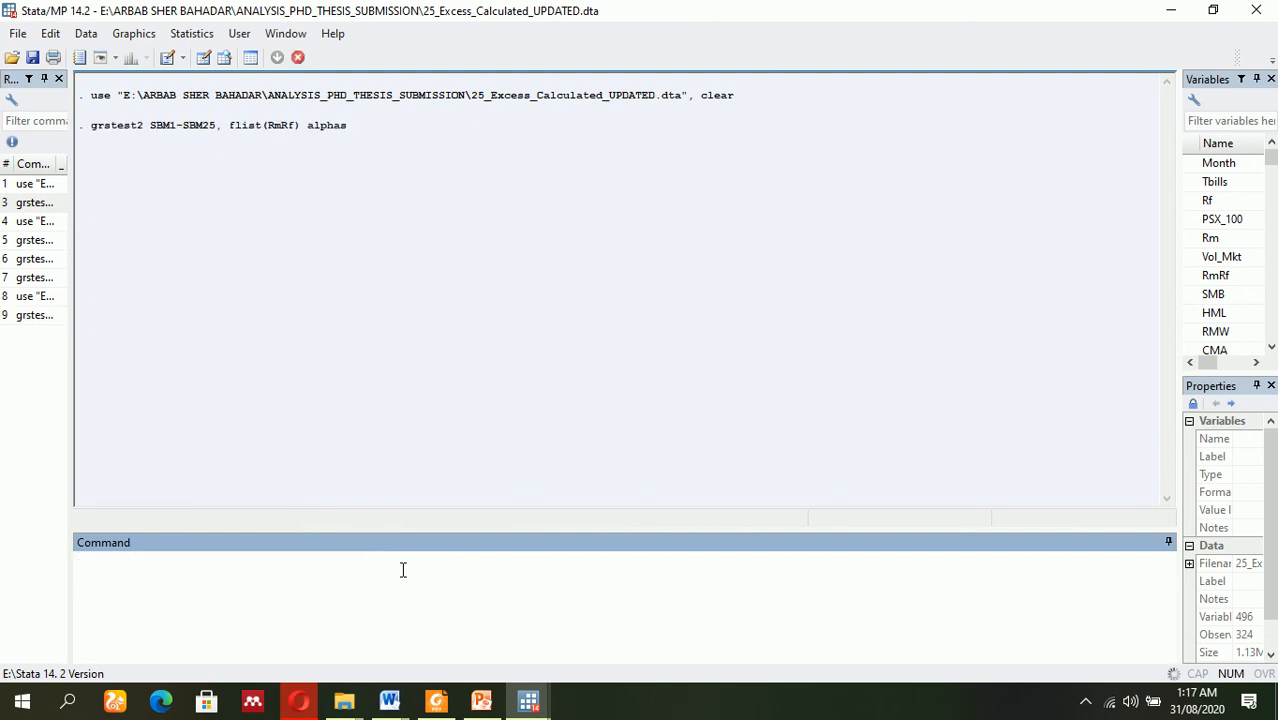
key("Return")
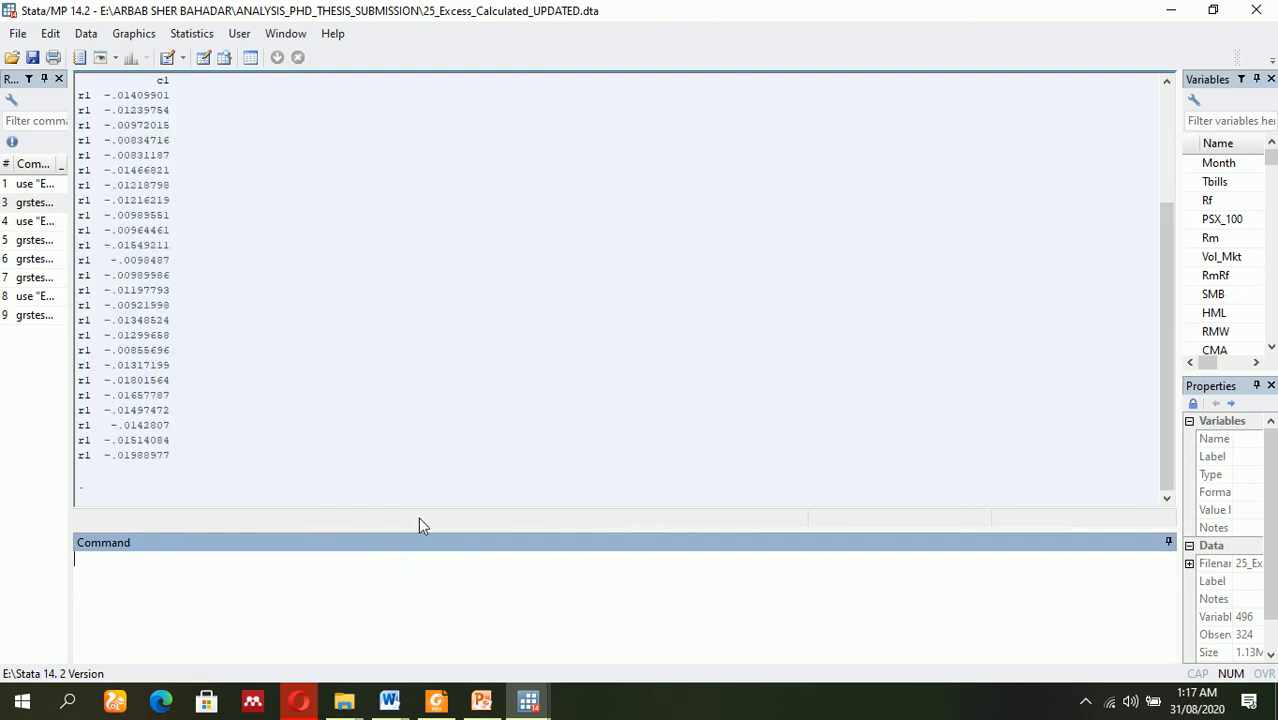
key("Return")
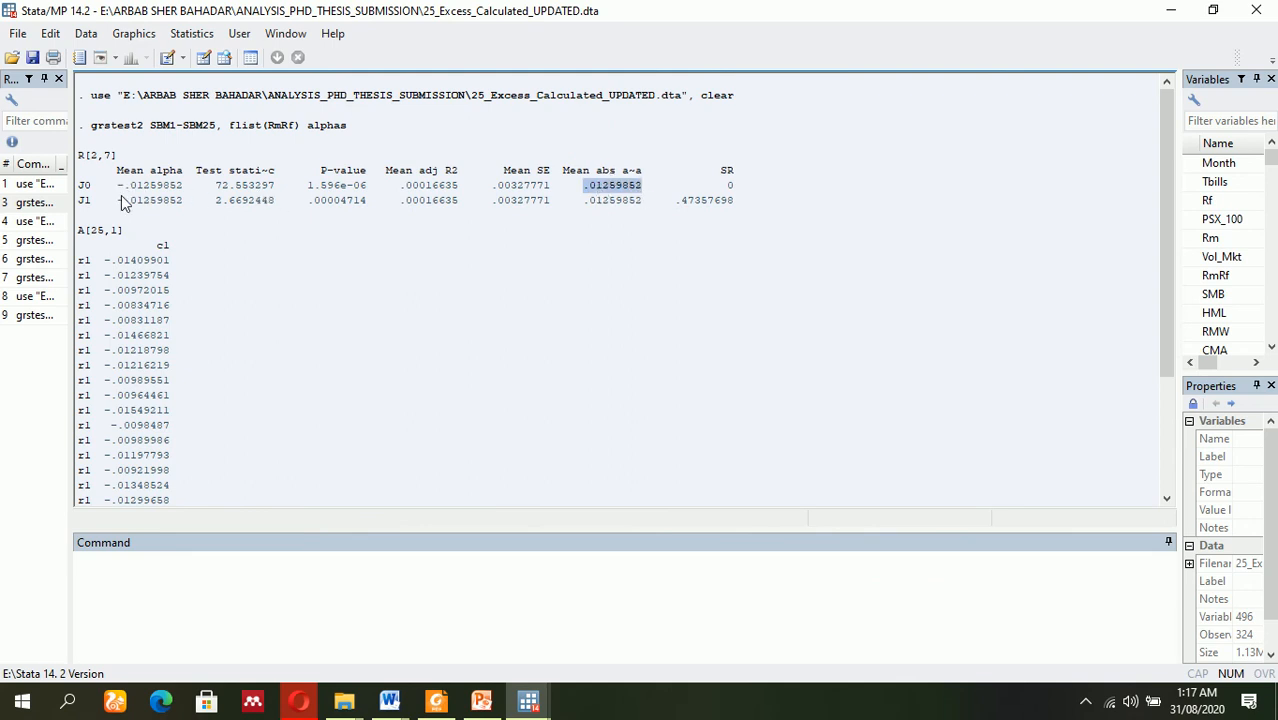
mouse_move(480, 222)
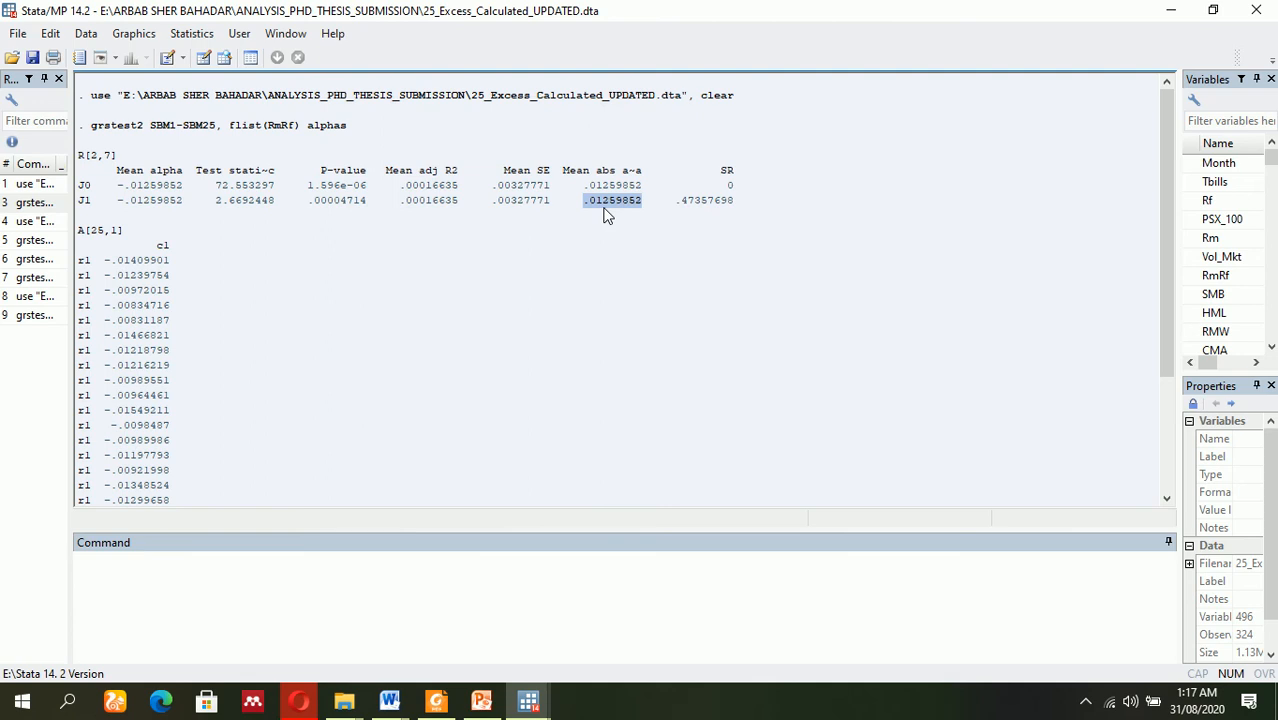
mouse_move(505, 292)
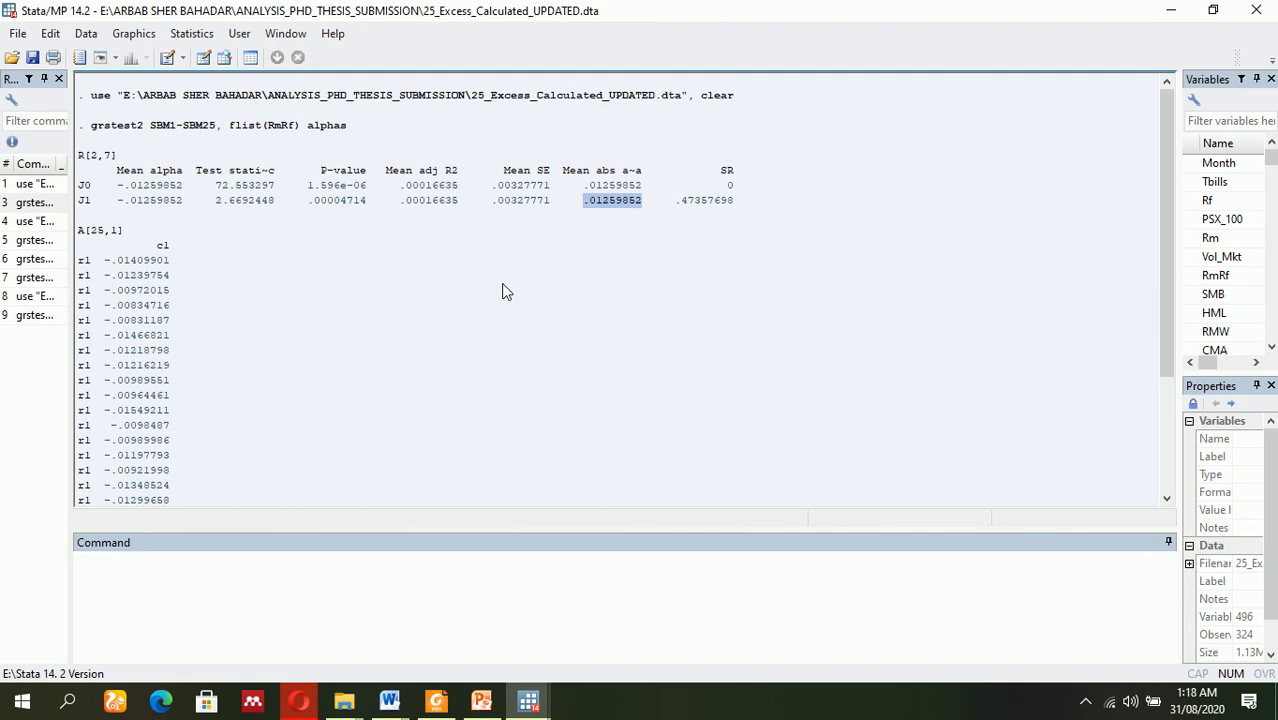
mouse_move(193, 620)
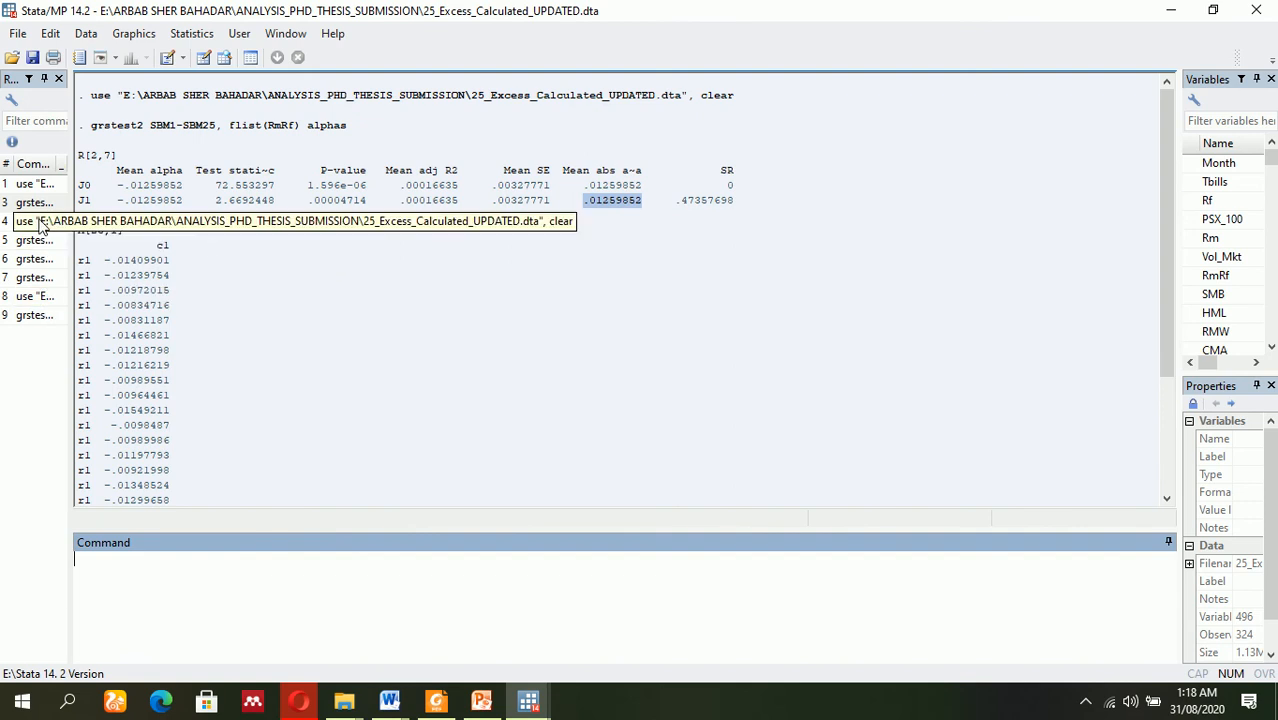
mouse_move(33, 240)
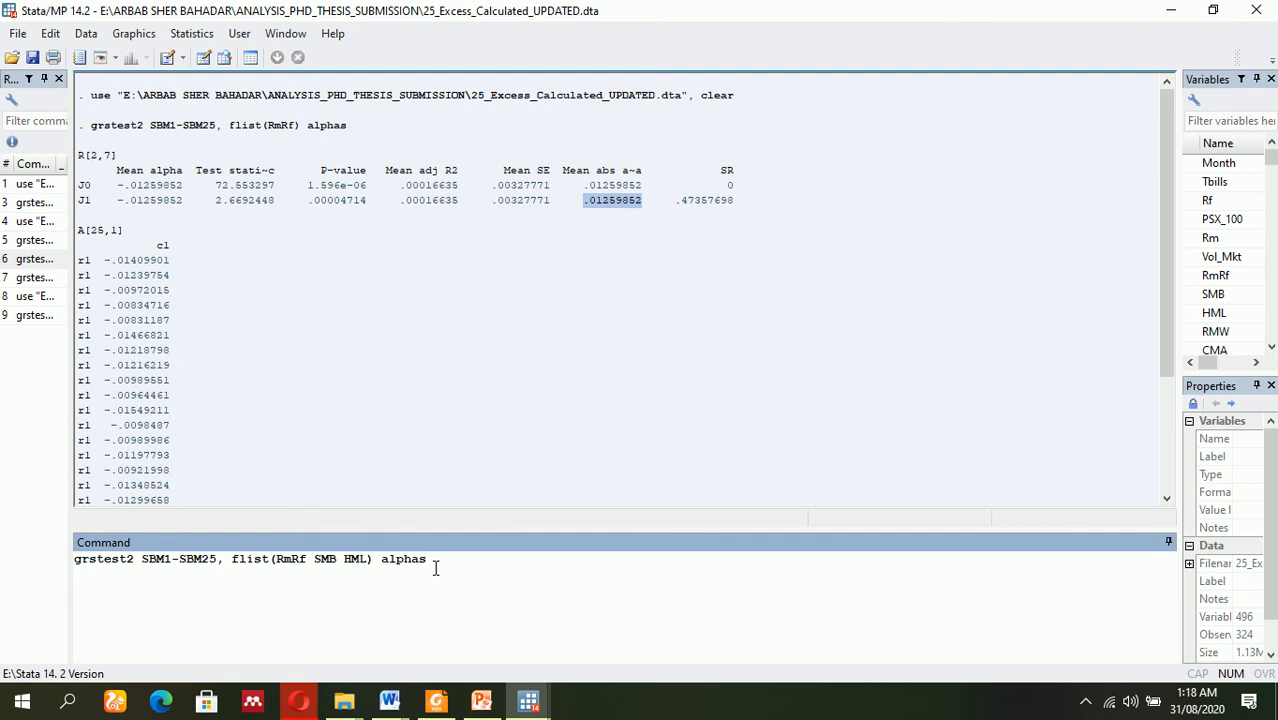
Run the three-factor GRS test and highlight its mean absolute alpha .01240041.
key("Return")
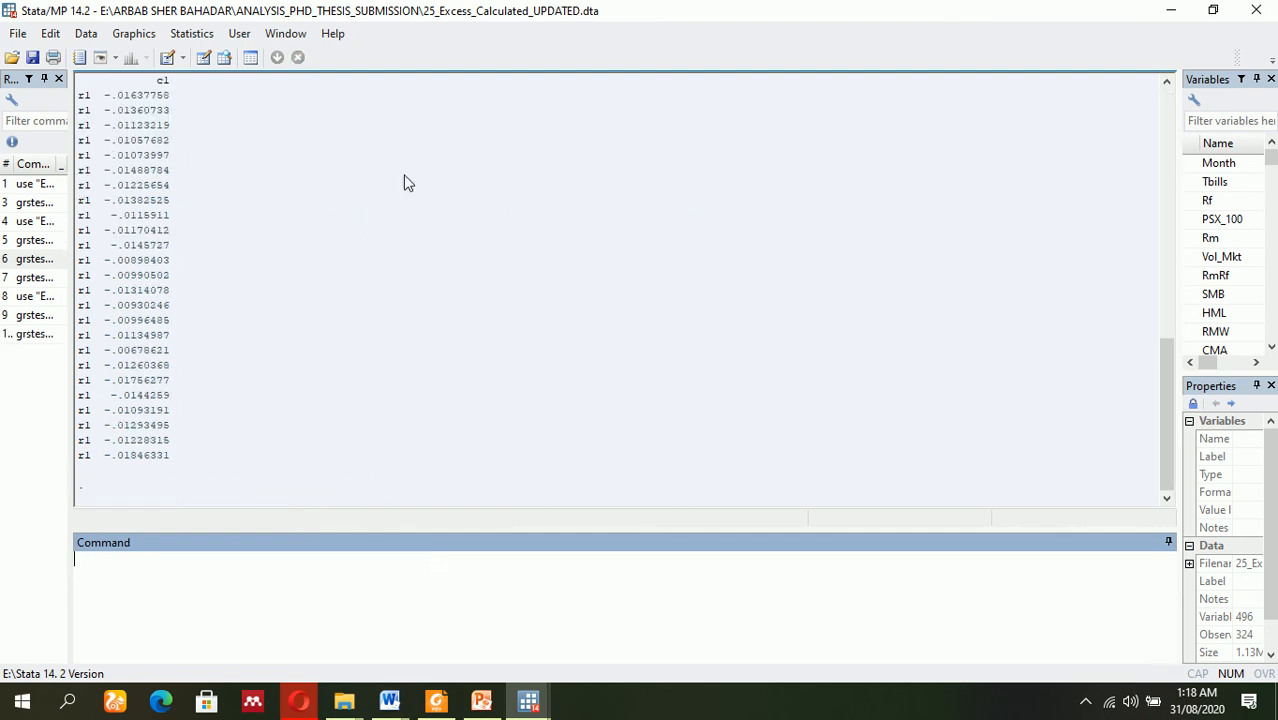
key("Return")
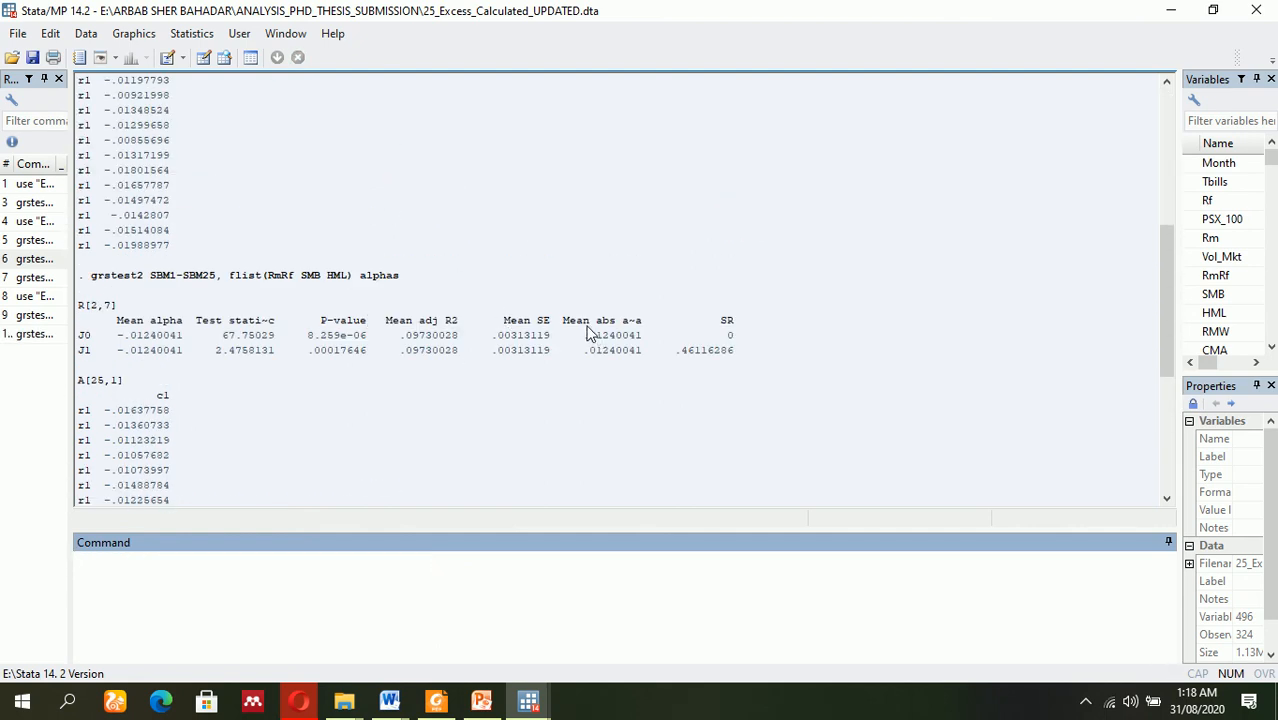
mouse_move(635, 334)
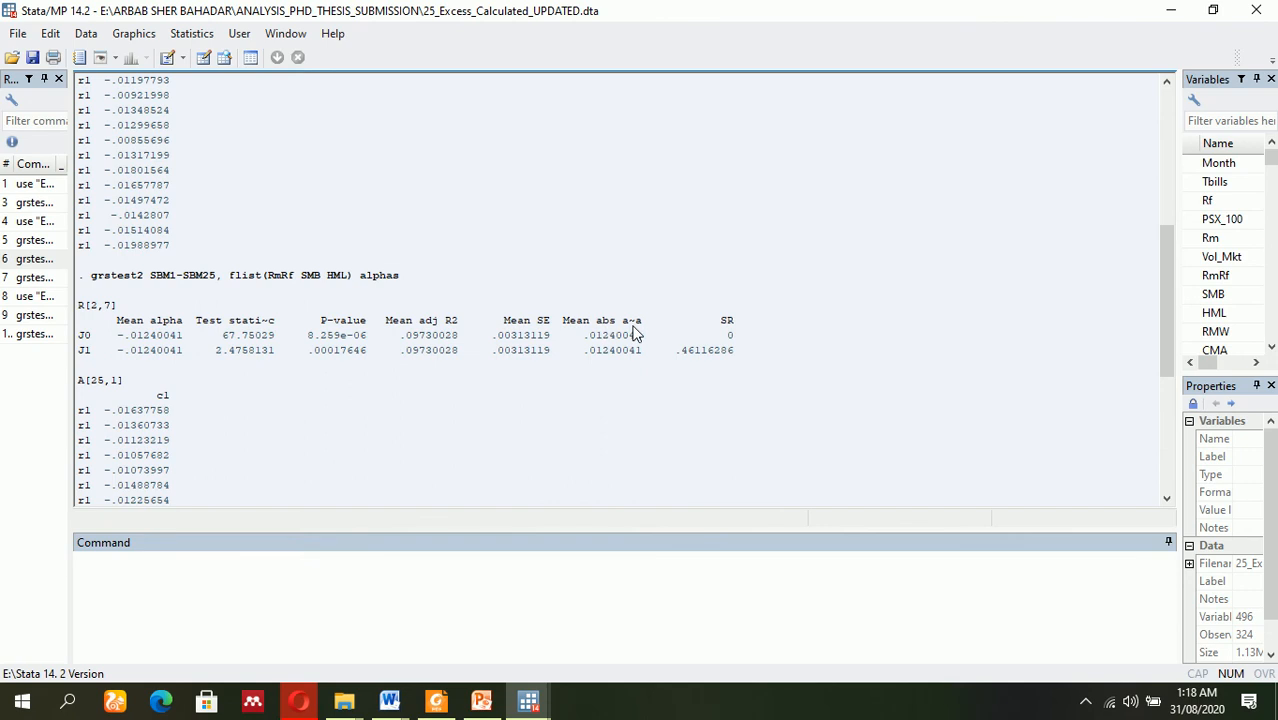
double_click(613, 335)
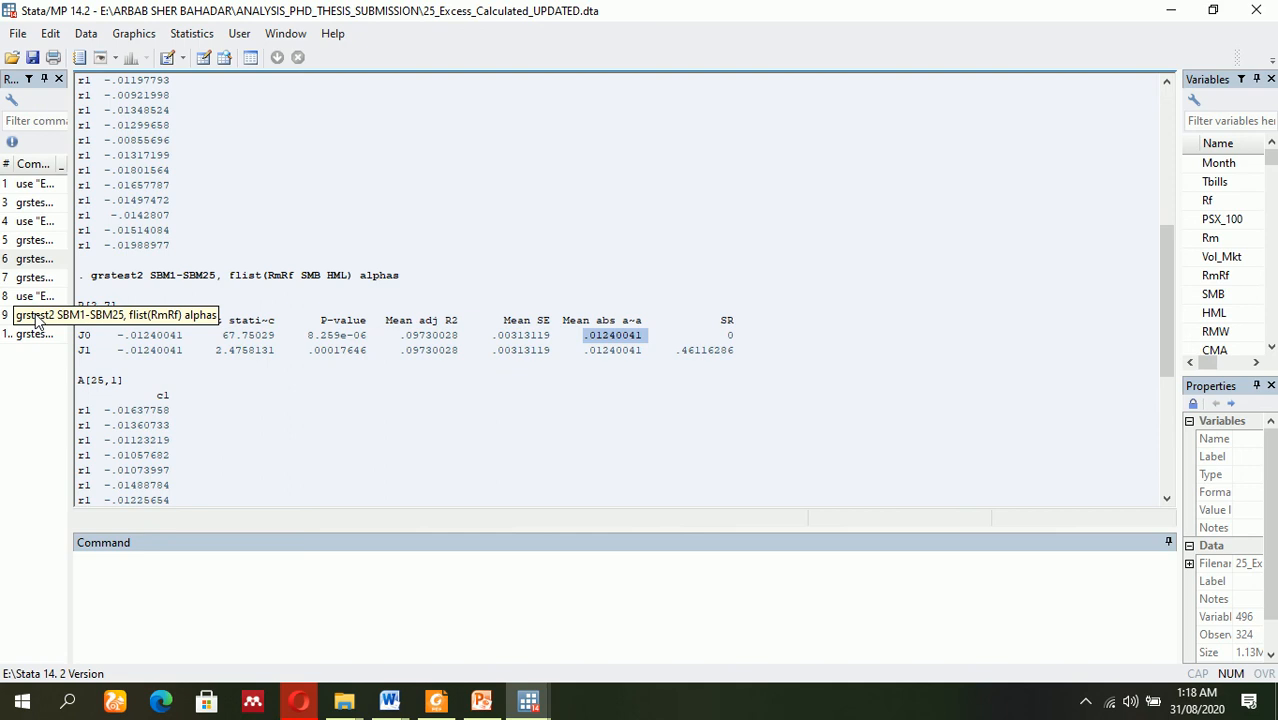
Recall the command, add RMW and CMA, and run the five-factor GRS test.
left_click(33, 277)
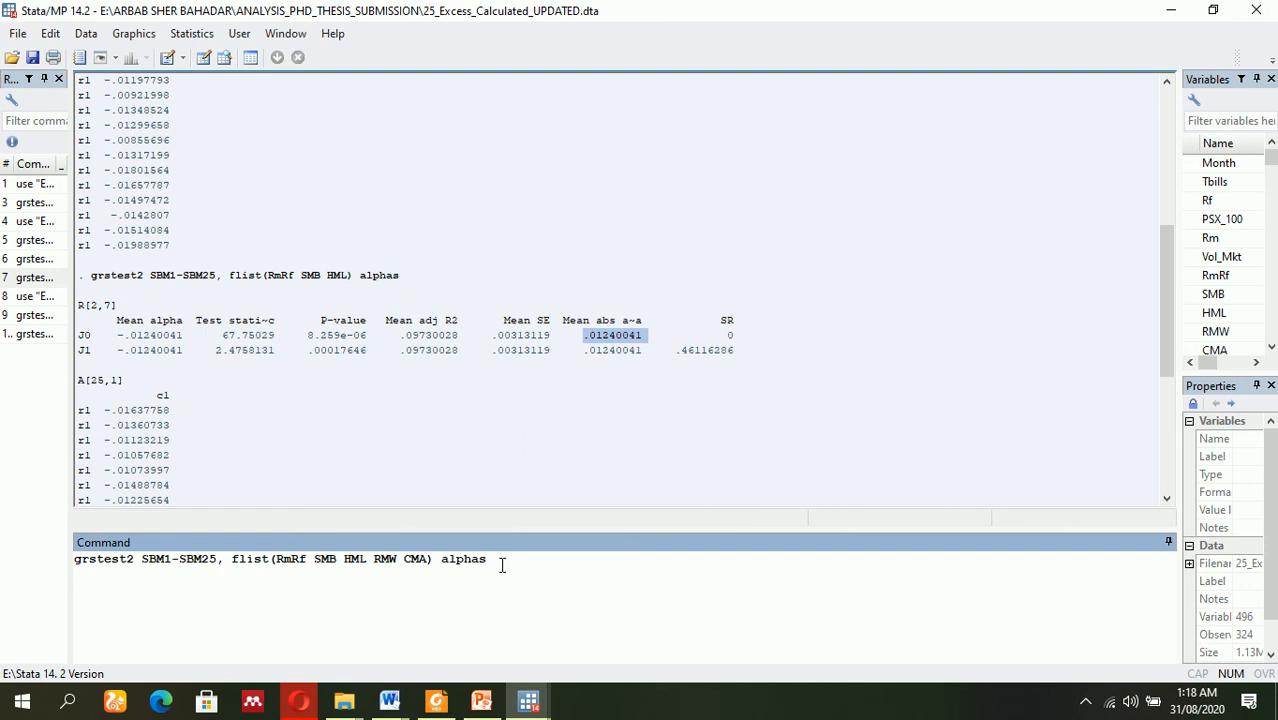
key("Return")
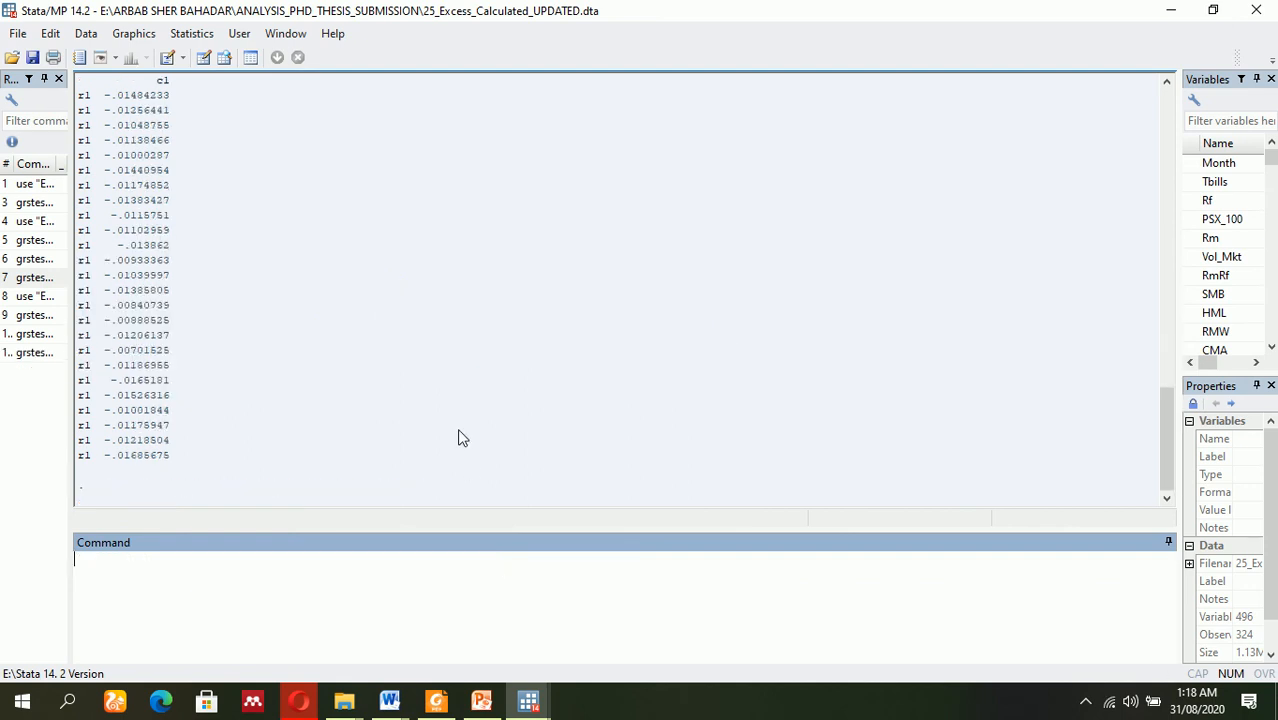
key("Return")
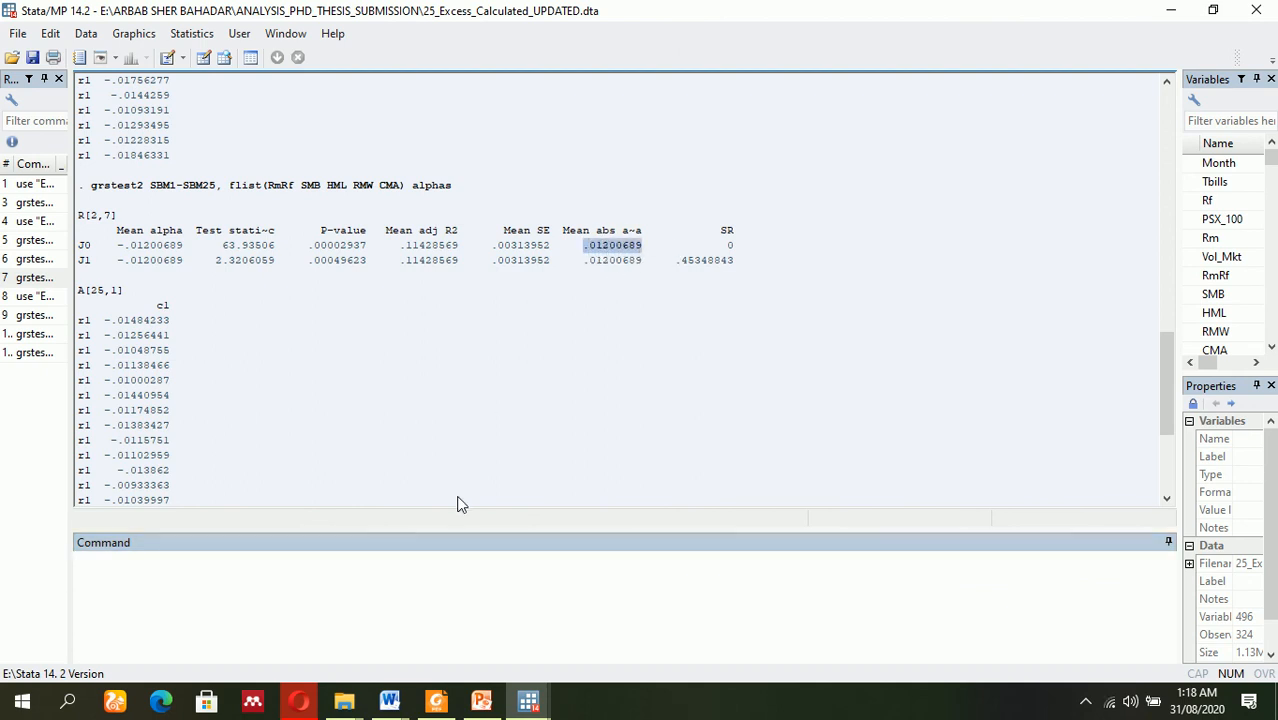
left_click(481, 700)
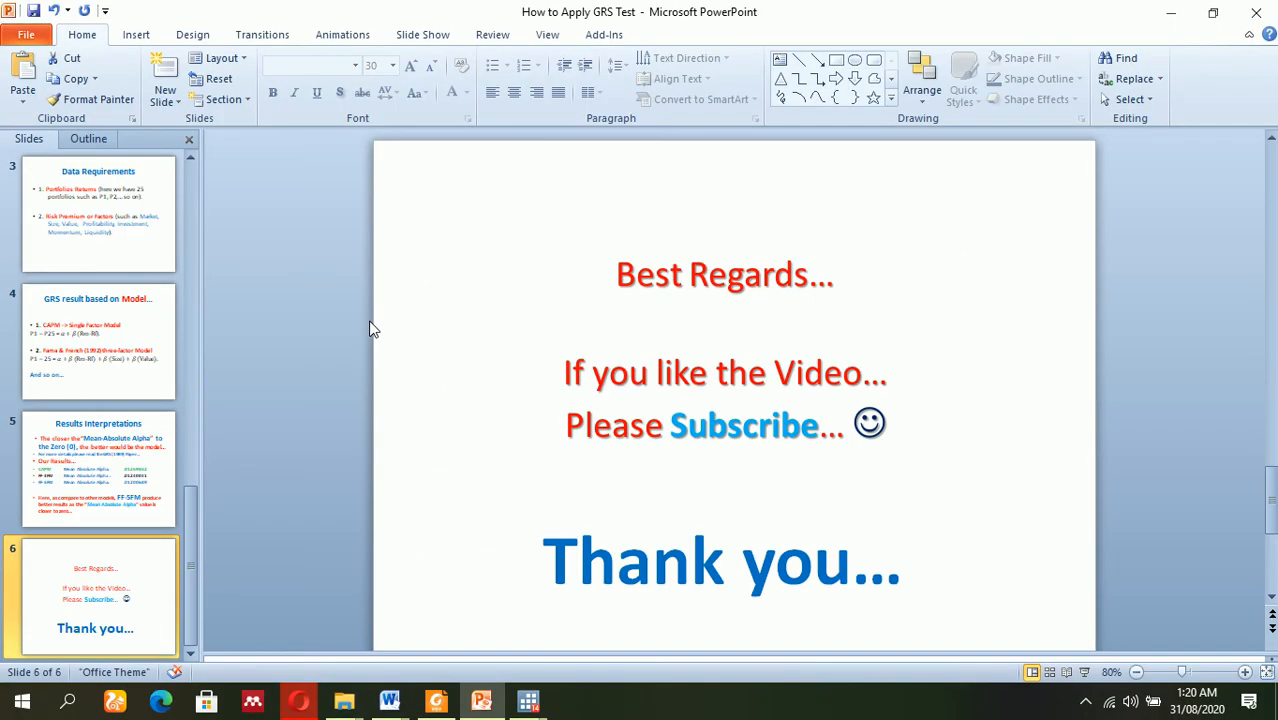
mouse_move(115, 607)
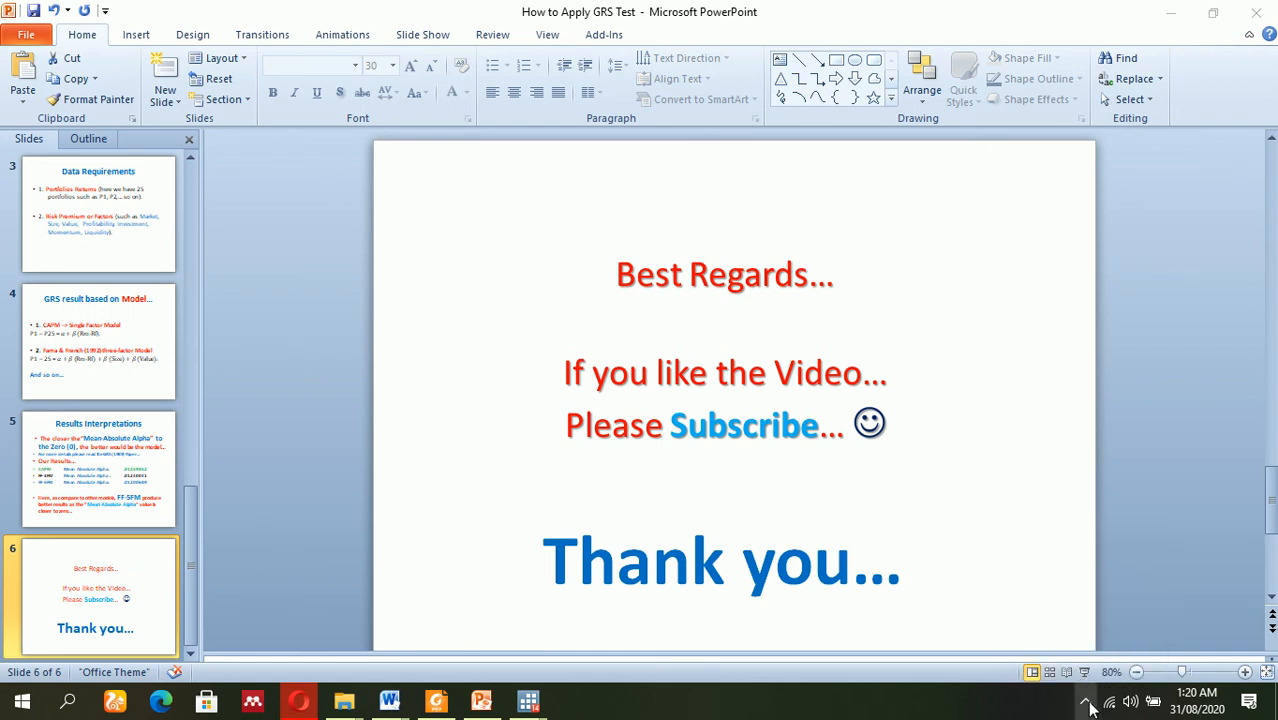
left_click(1086, 701)
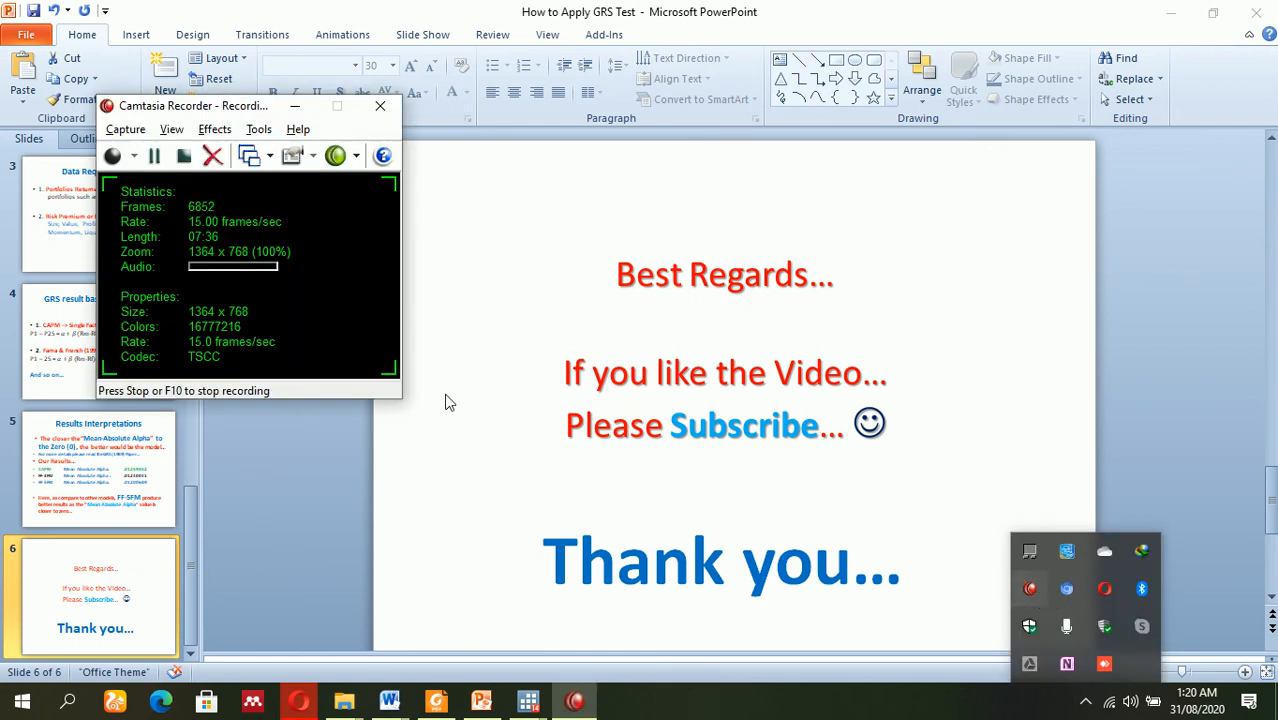